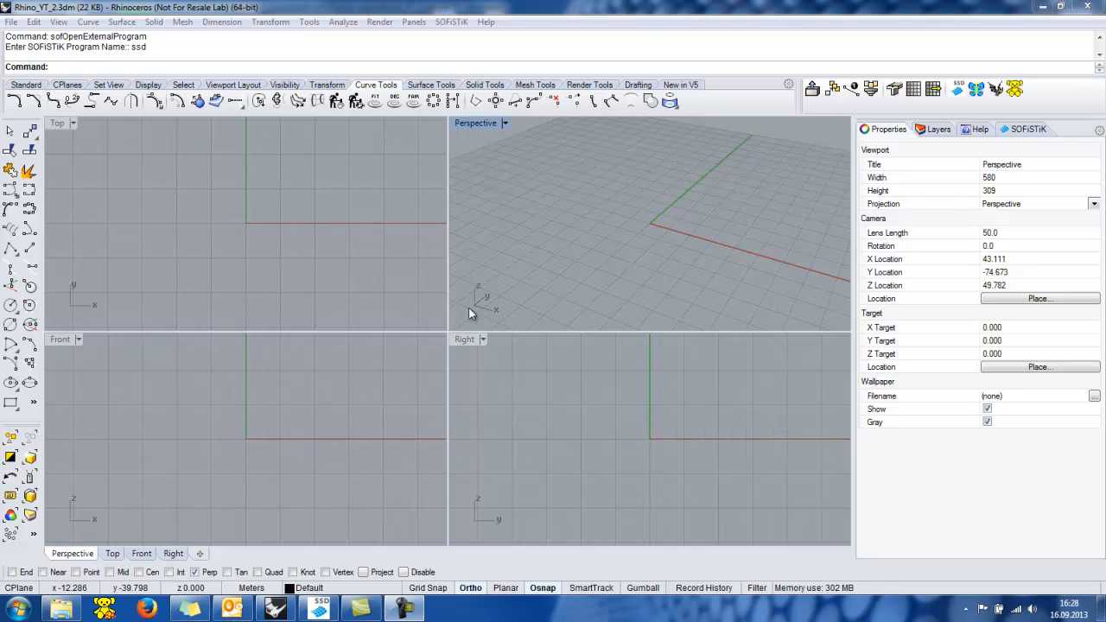
mouse_move(785, 201)
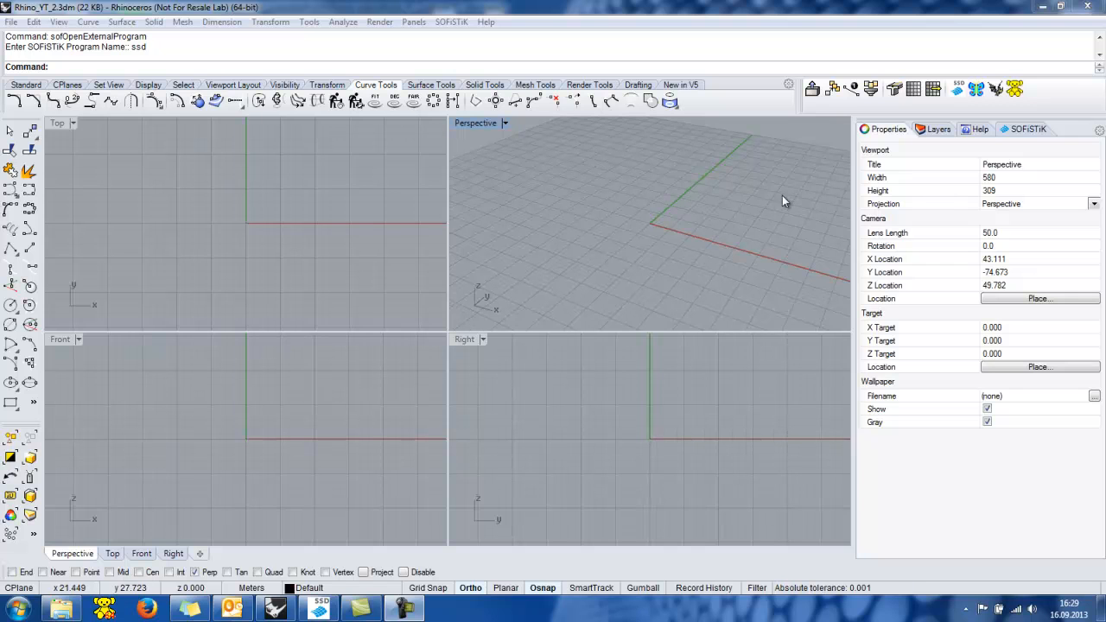
mouse_move(833, 89)
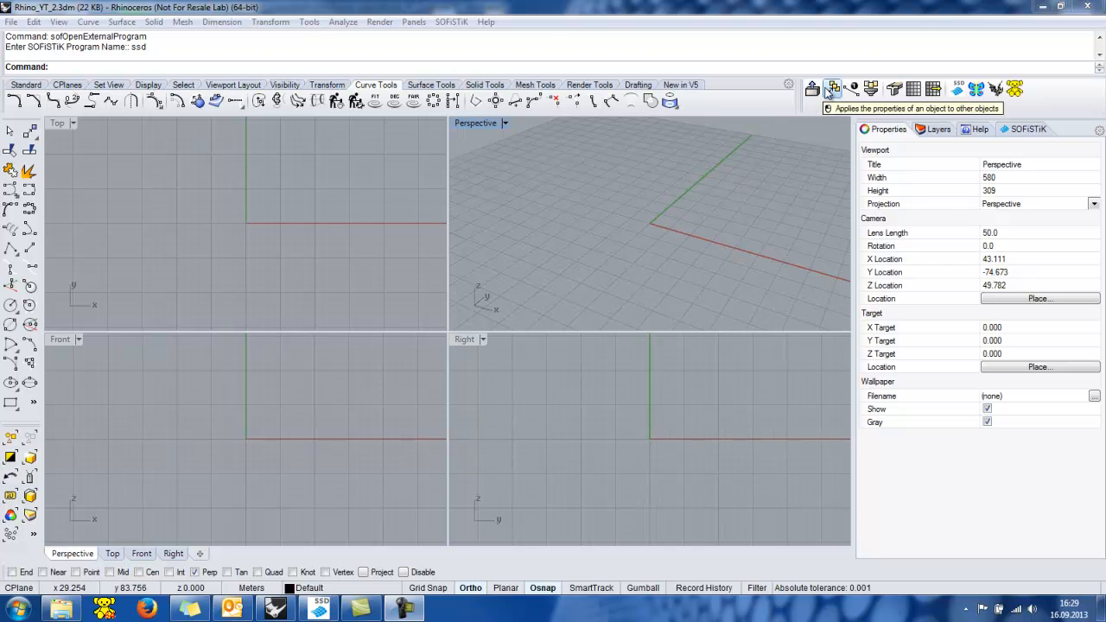
mouse_move(877, 108)
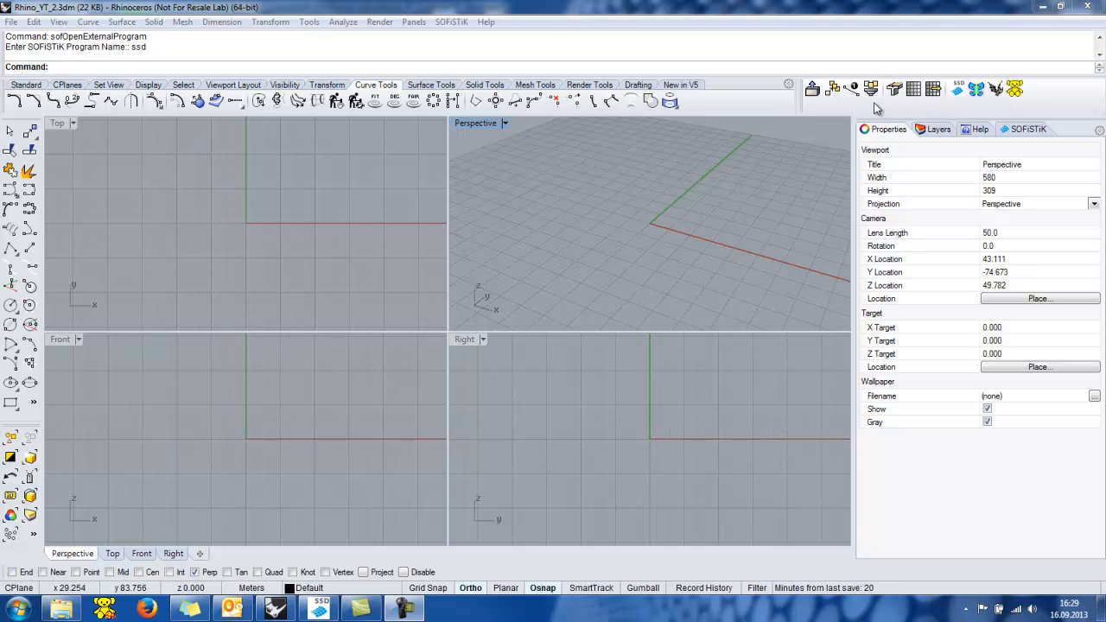
mouse_move(887, 139)
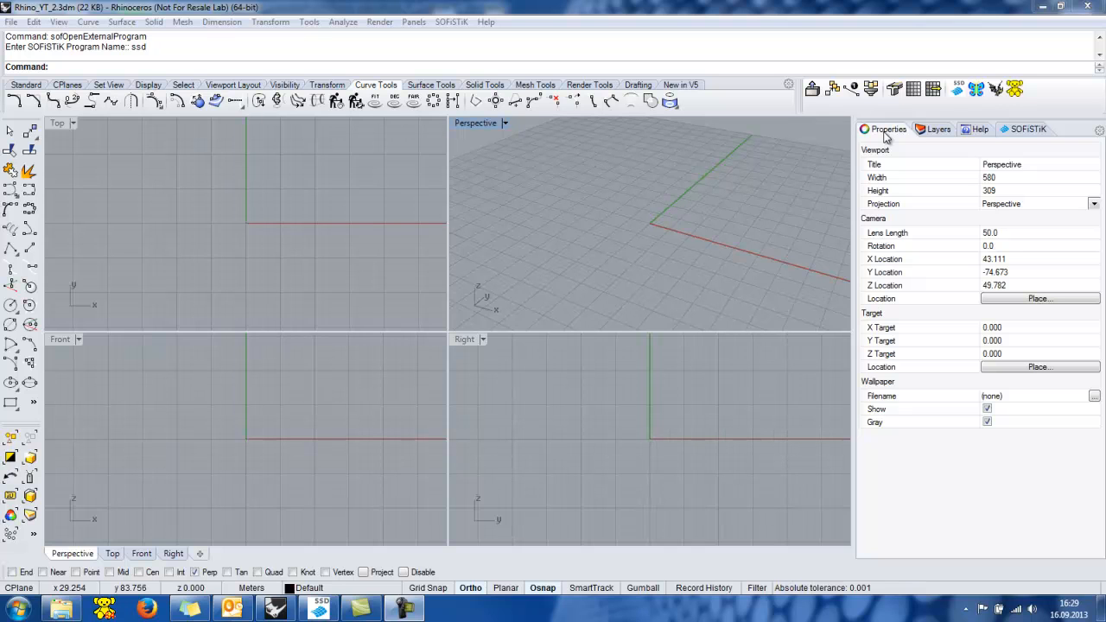
mouse_move(944, 138)
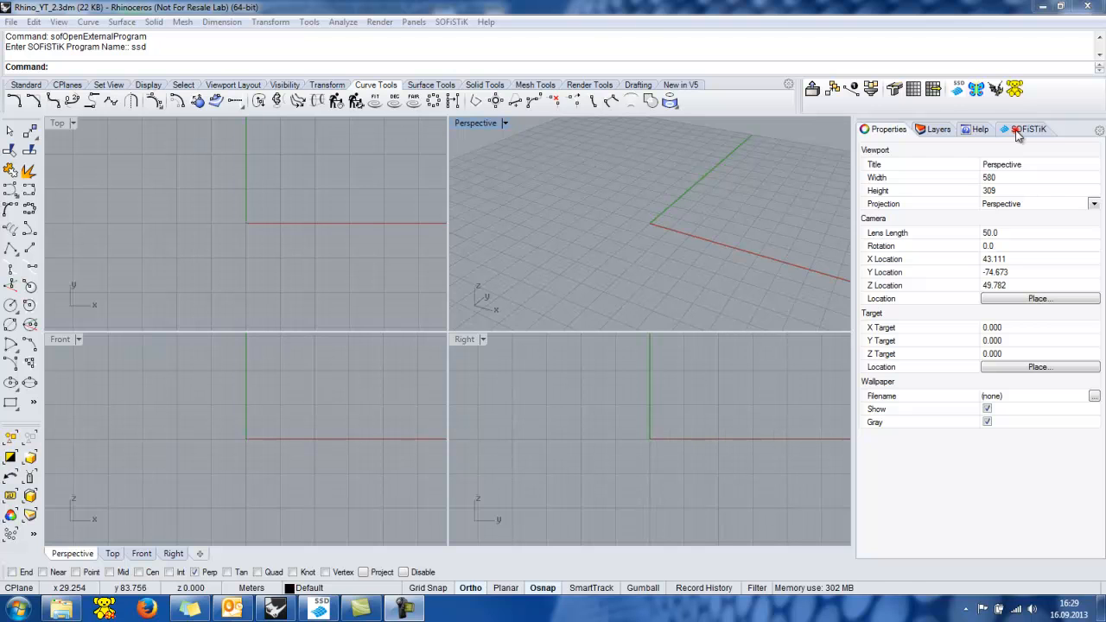
- Dock the SOFiSTiK structural properties panel beside Properties, Layers and Help
left_click(1028, 129)
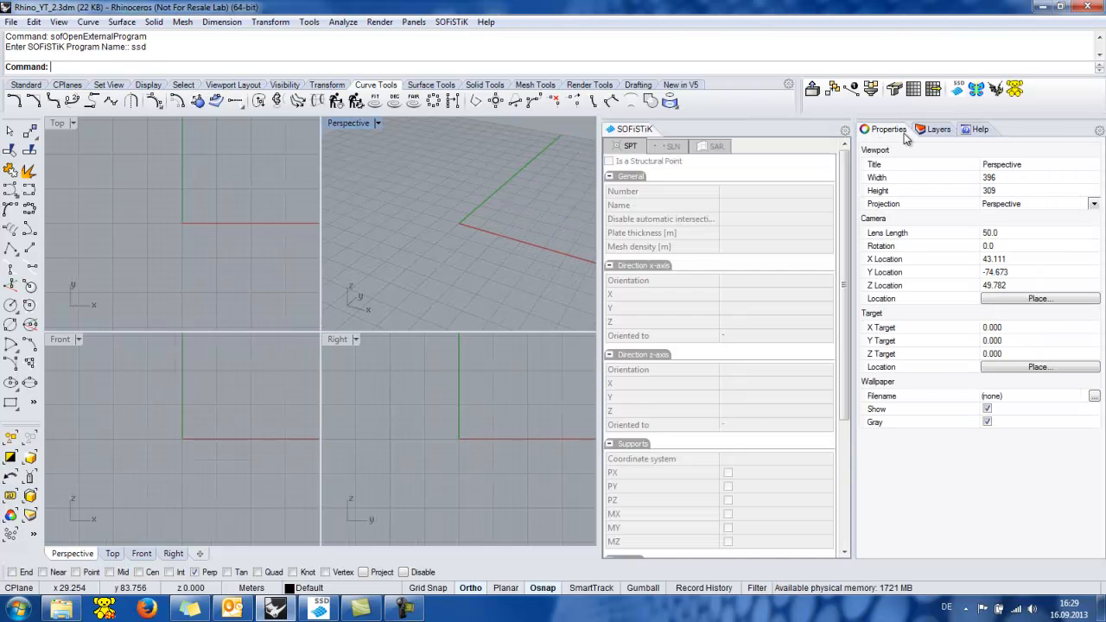
left_click(888, 129)
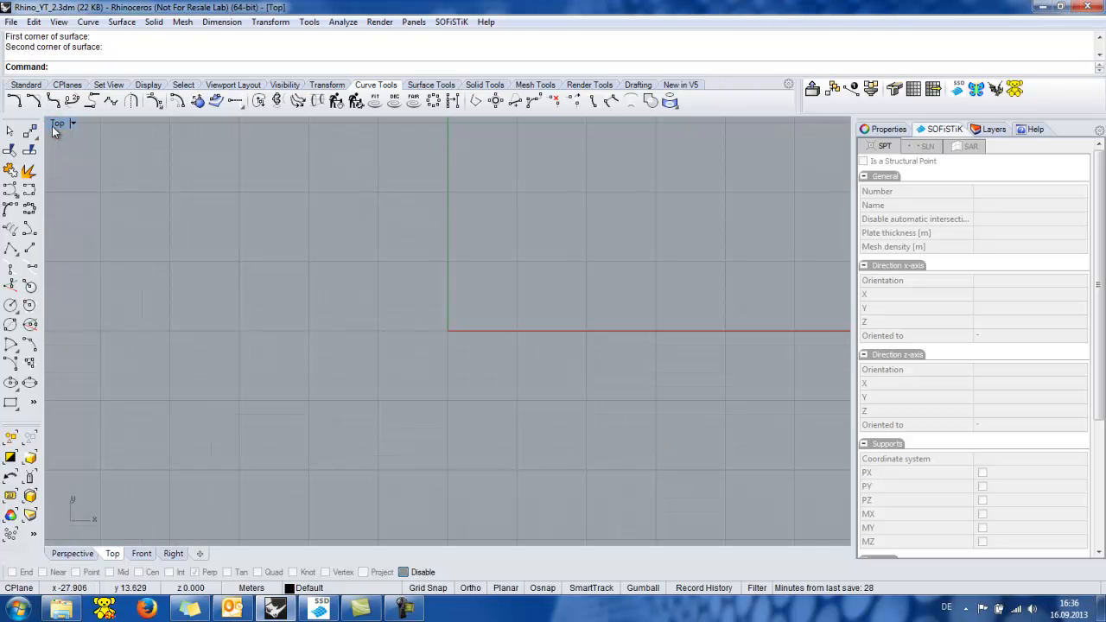
mouse_move(59, 131)
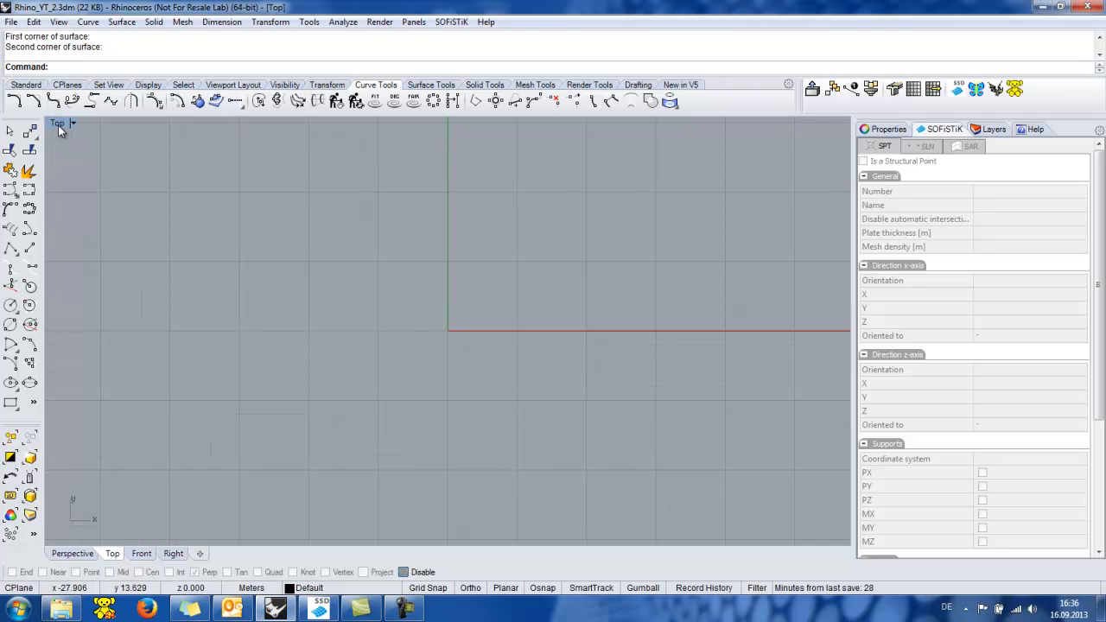
- Draw a planar surface from corner points in the Top view around the origin
left_click(431, 85)
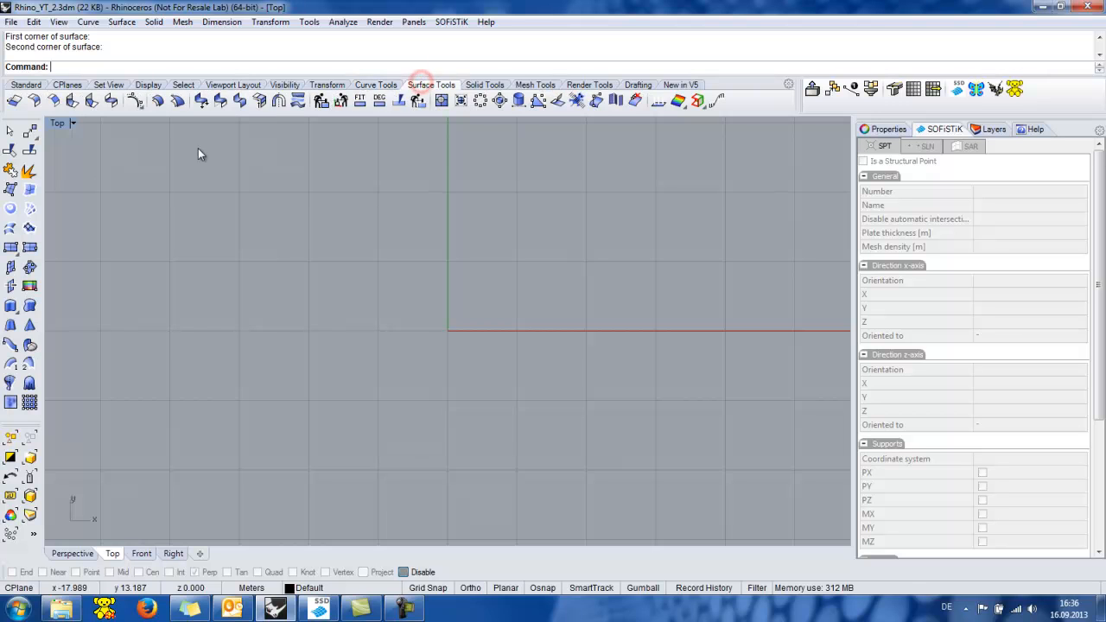
mouse_move(12, 190)
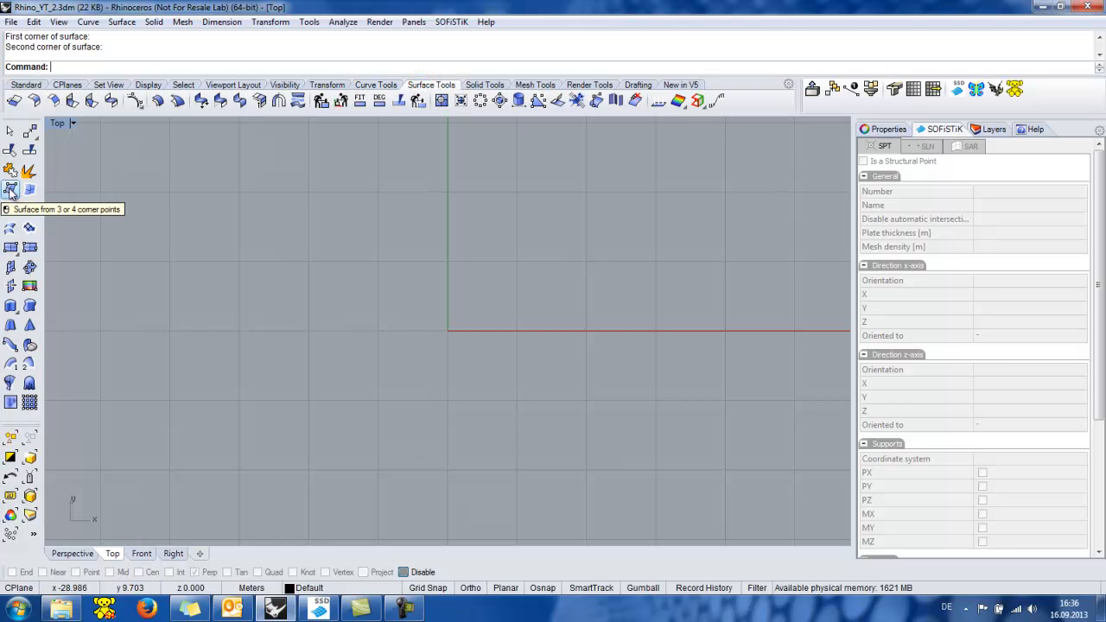
left_click(12, 190)
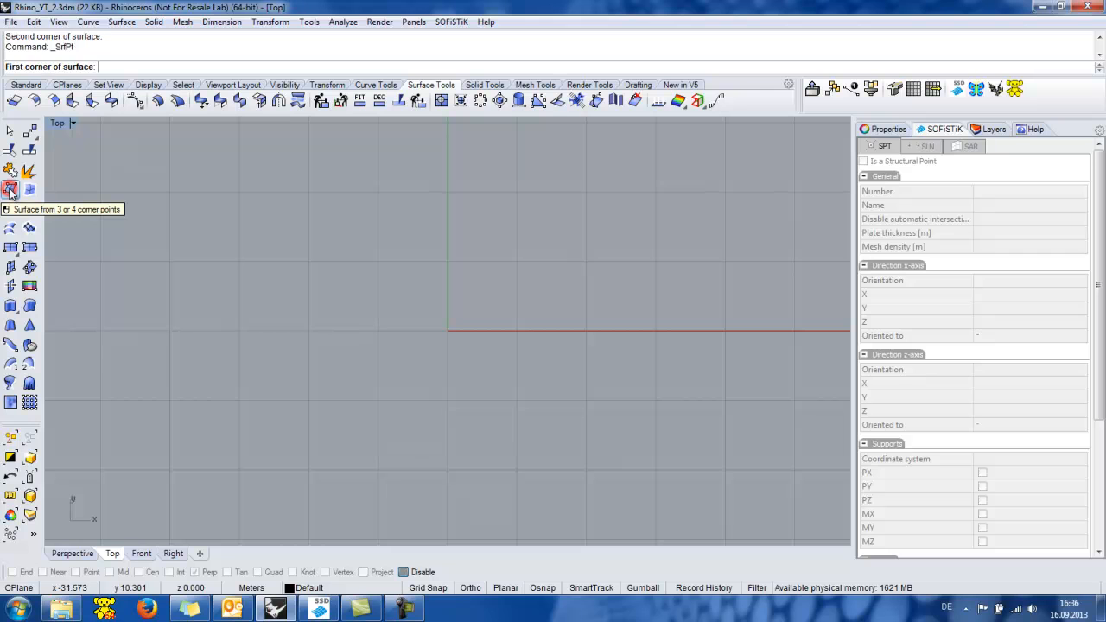
left_click(325, 244)
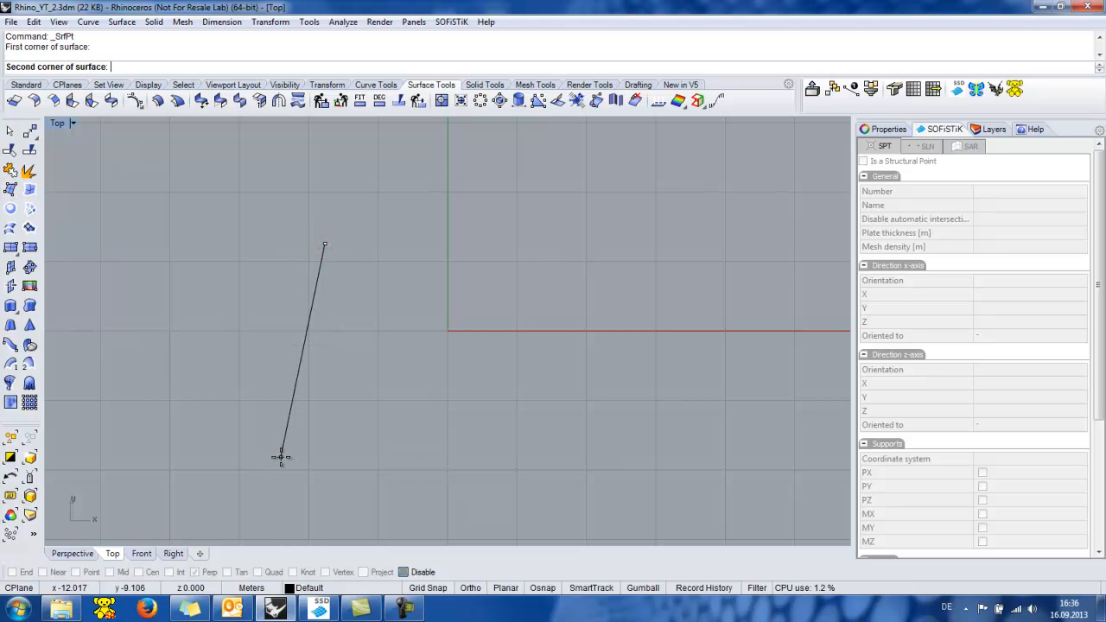
left_click(649, 434)
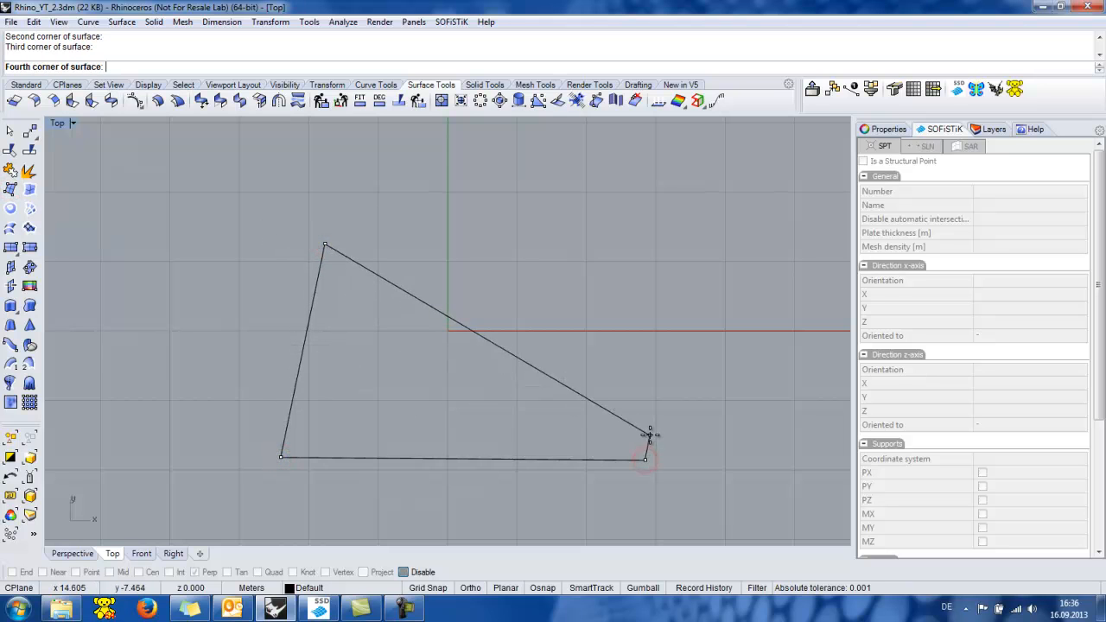
left_click(676, 210)
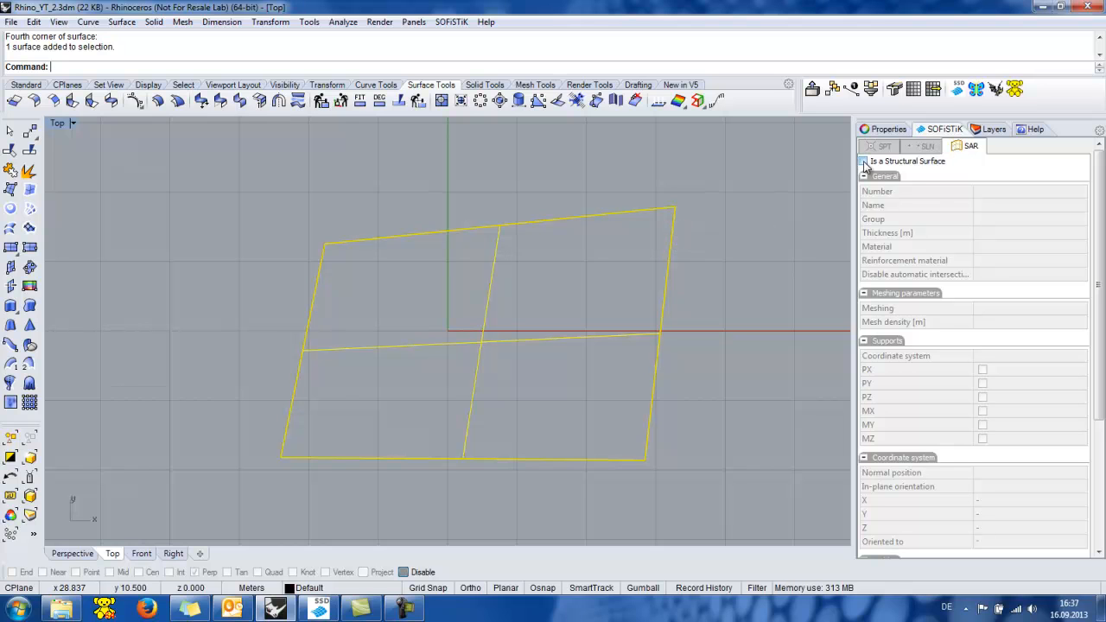
- Make the surface structural area SAR 1001: 0.02 thick, C 25/30, B 500 B reinforcement
left_click(863, 161)
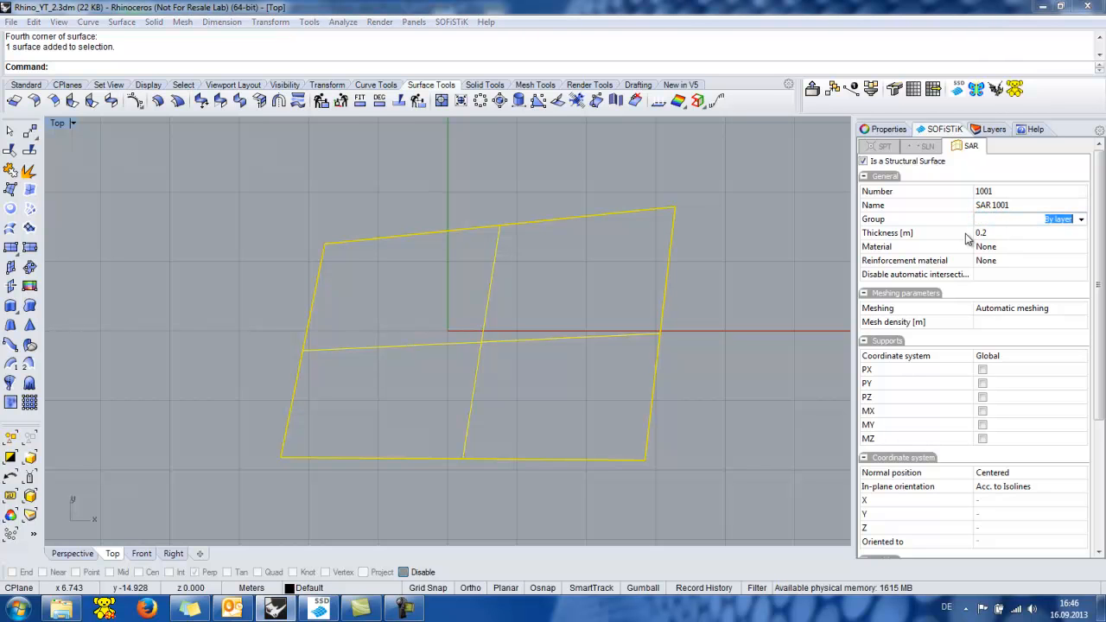
mouse_move(955, 250)
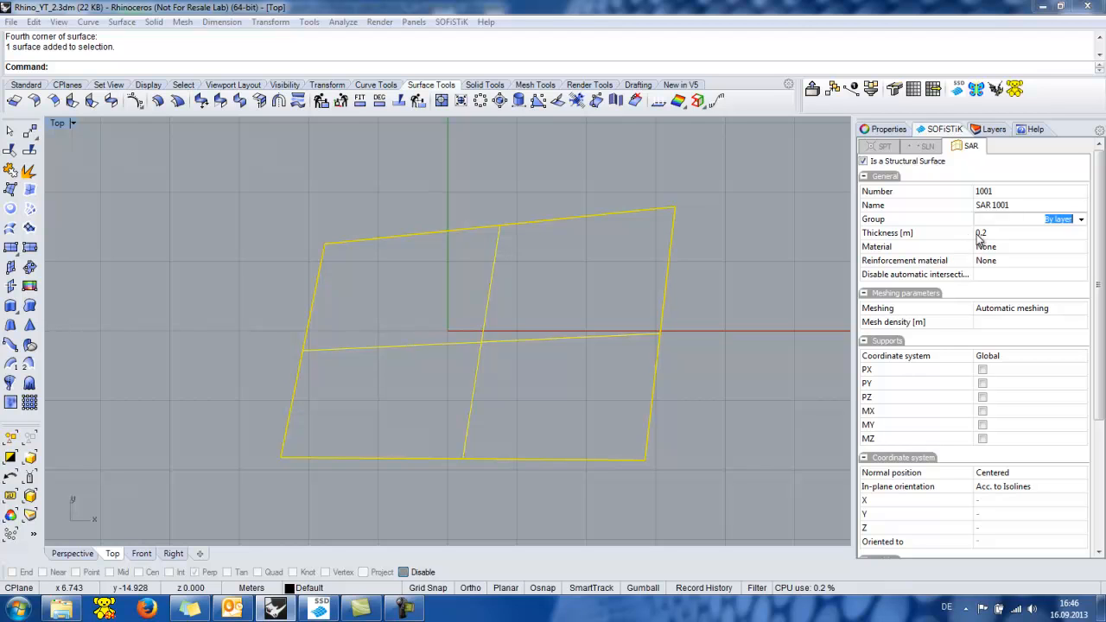
left_click(1028, 232)
type("0.02")
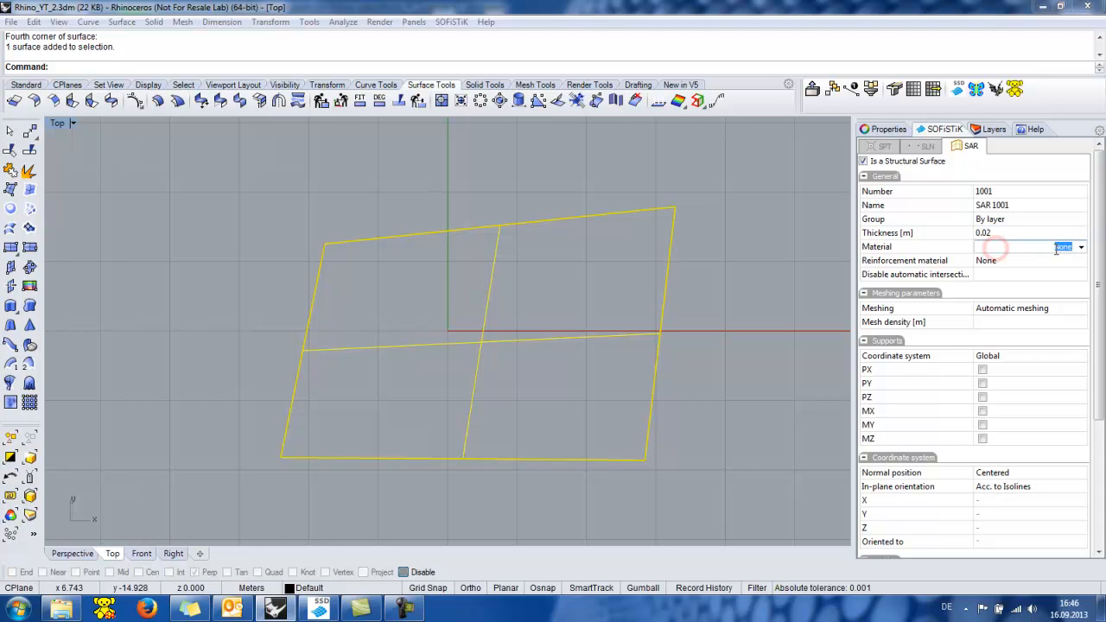
left_click(1080, 247)
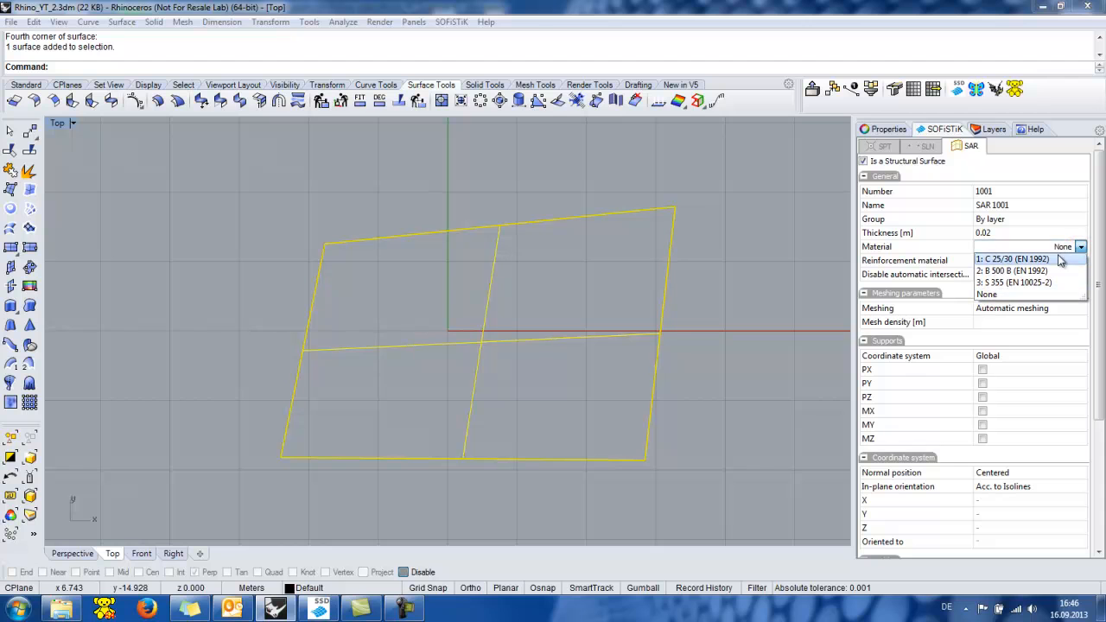
left_click(1012, 259)
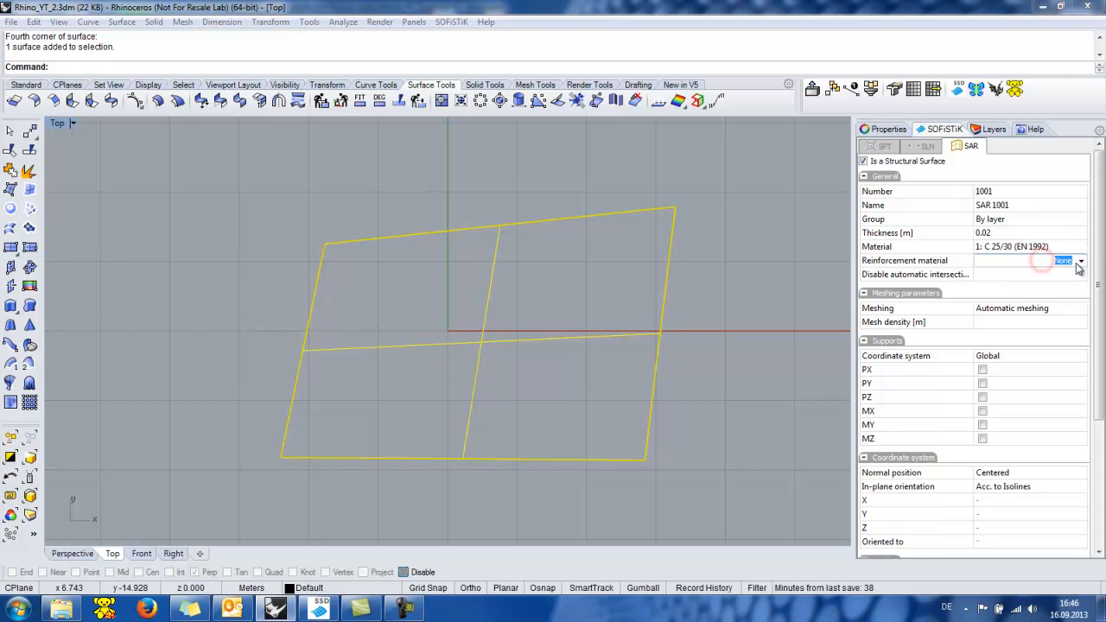
left_click(1079, 260)
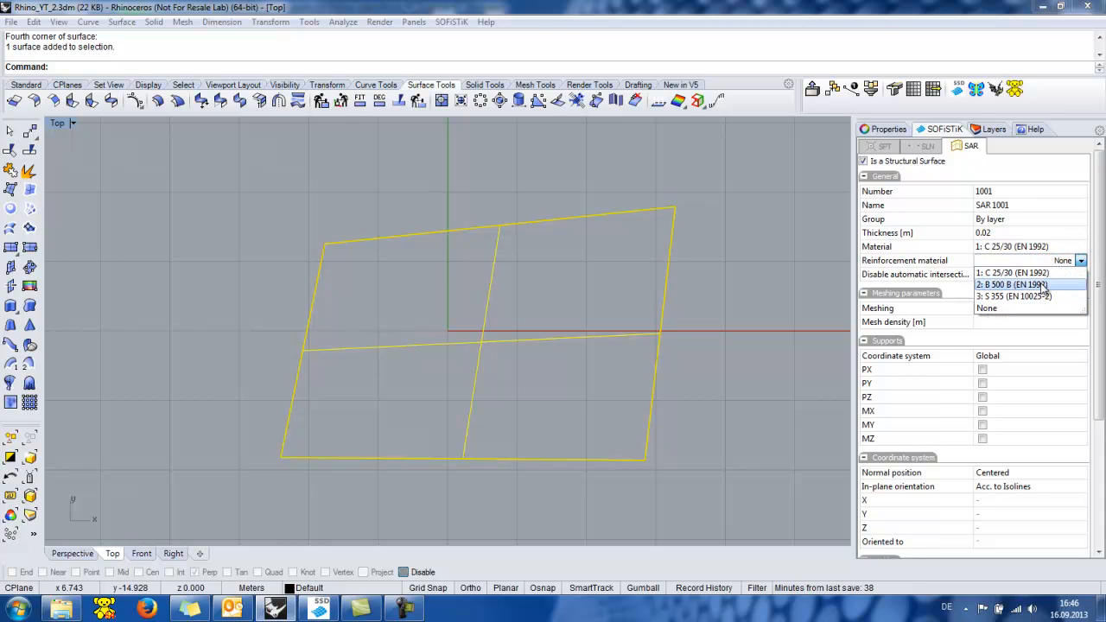
left_click(1014, 285)
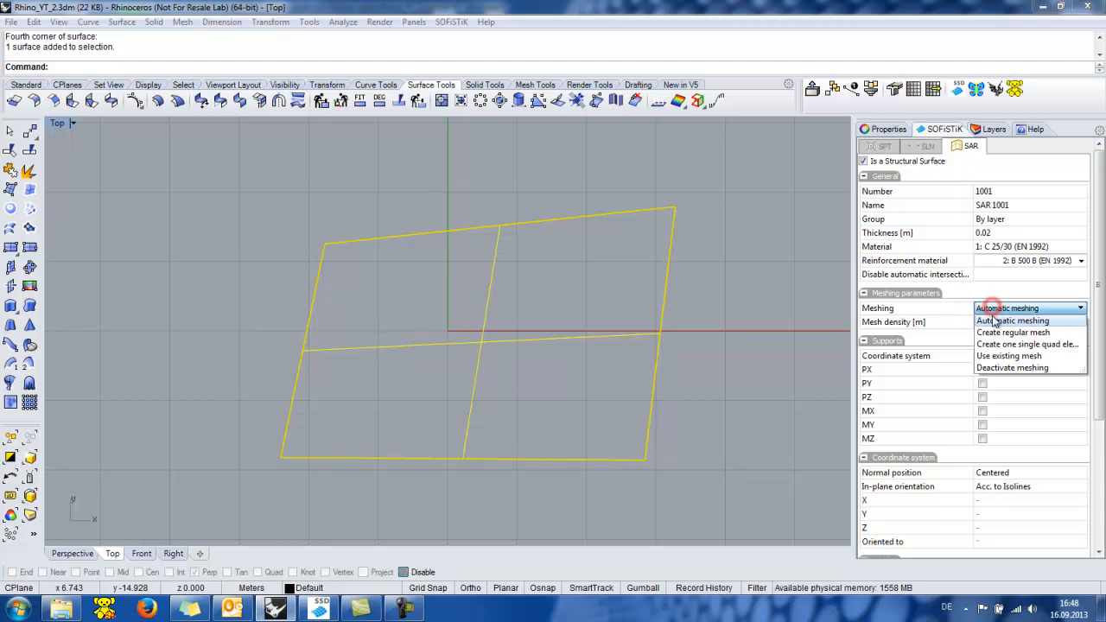
- Set the structural surface's meshing to Automatic
left_click(1011, 320)
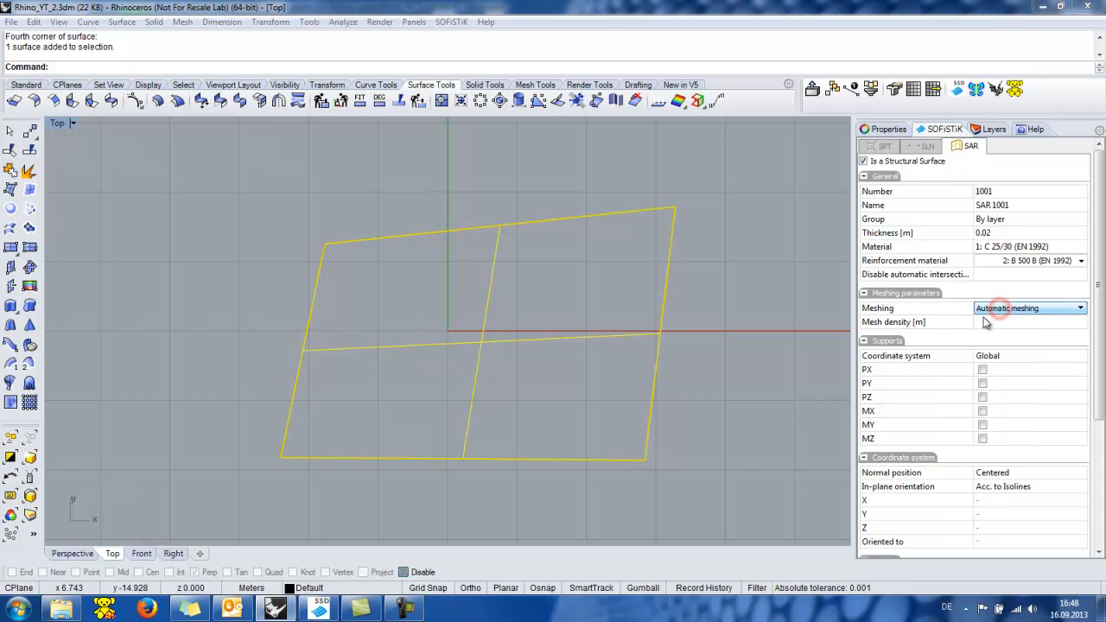
mouse_move(907, 348)
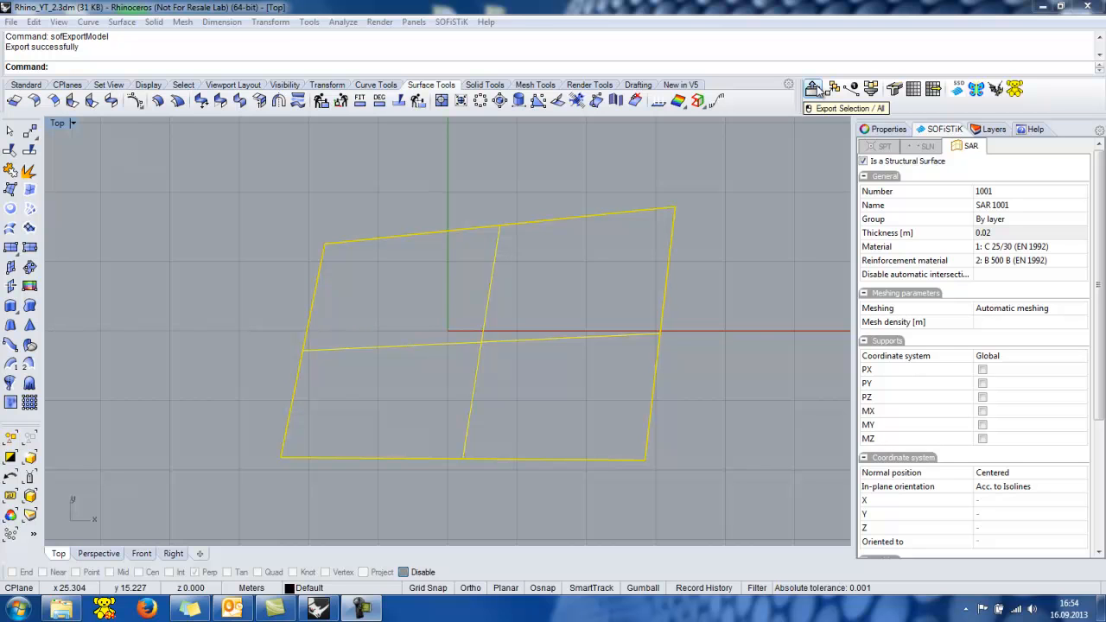
- Open the SOFiSTiK Export dialog to review the quadrangle meshing settings
left_click(813, 89)
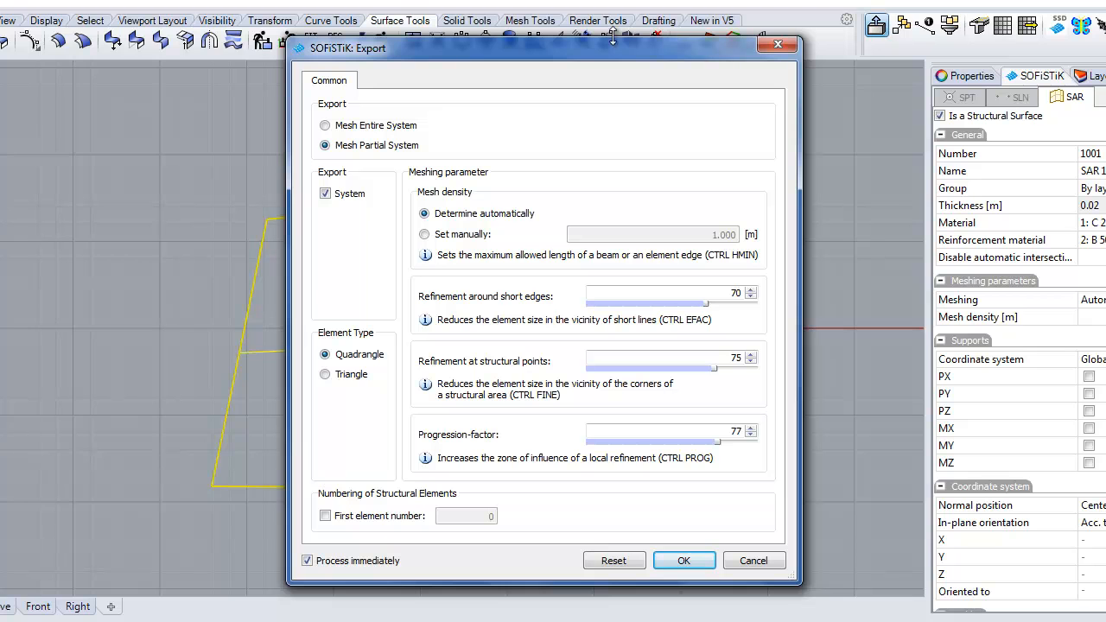
mouse_move(464, 63)
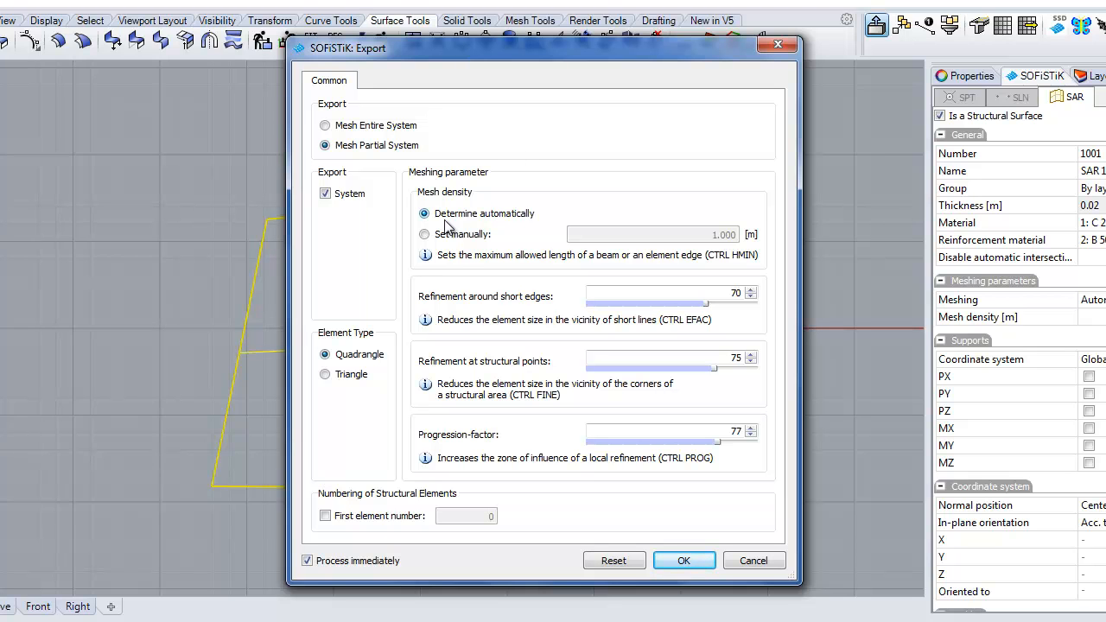
mouse_move(454, 441)
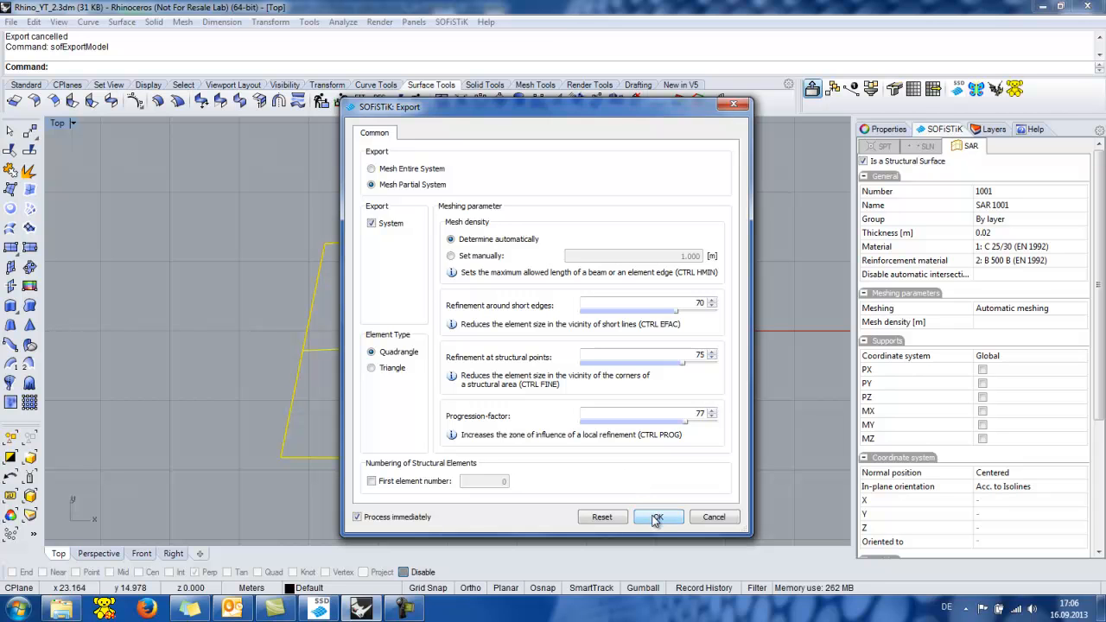
- Confirm the export and orbit the meshed plate in the SSD Animator
left_click(657, 517)
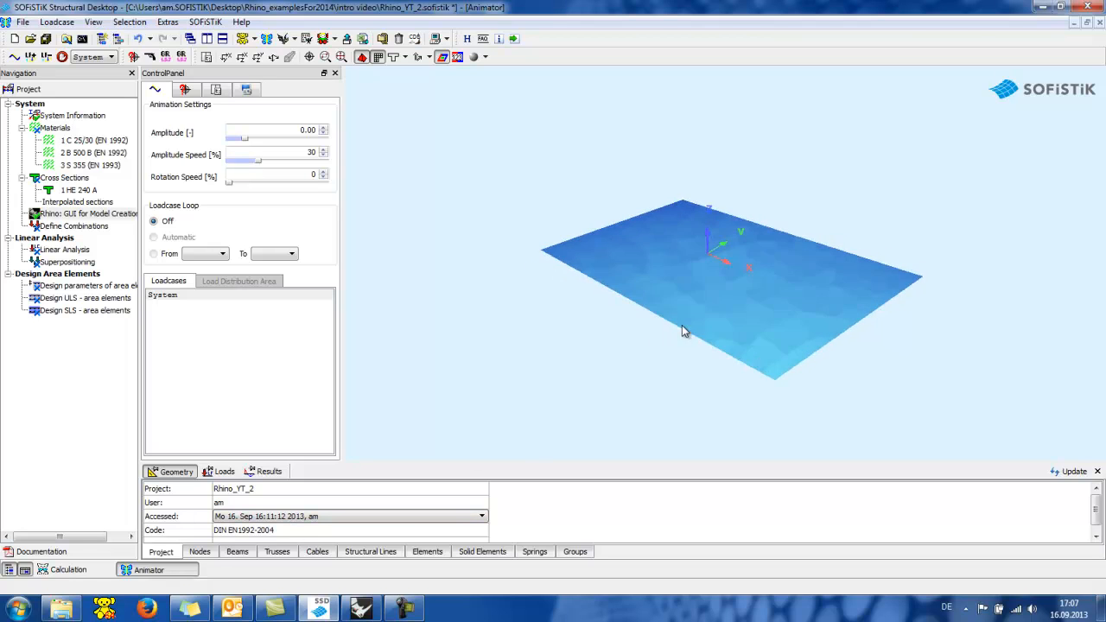
left_click_drag(683, 331, 571, 321)
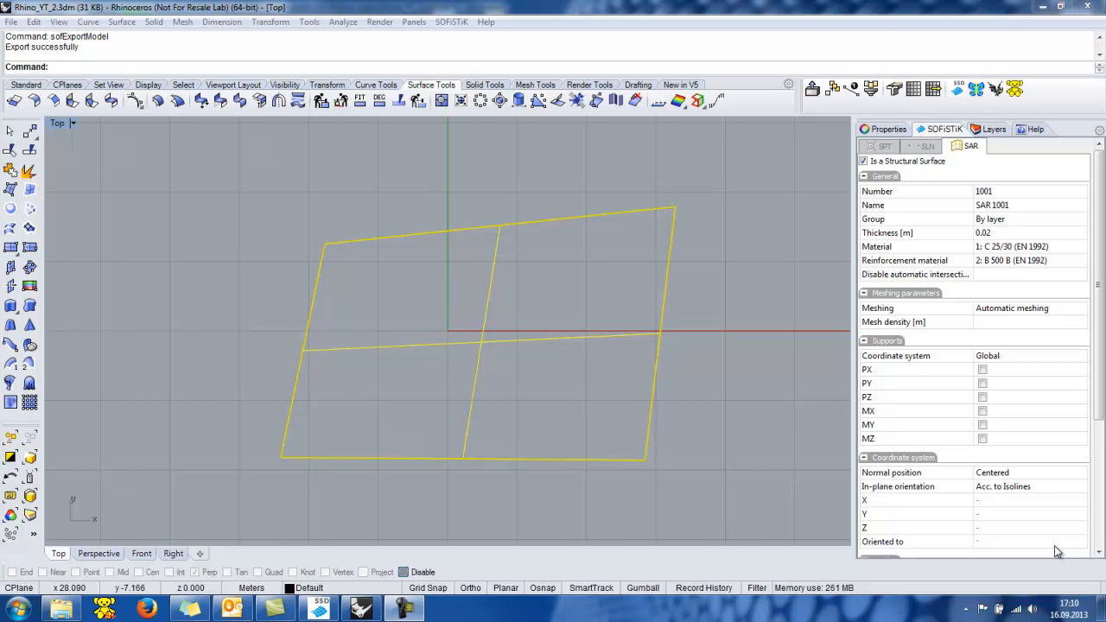
mouse_move(345, 153)
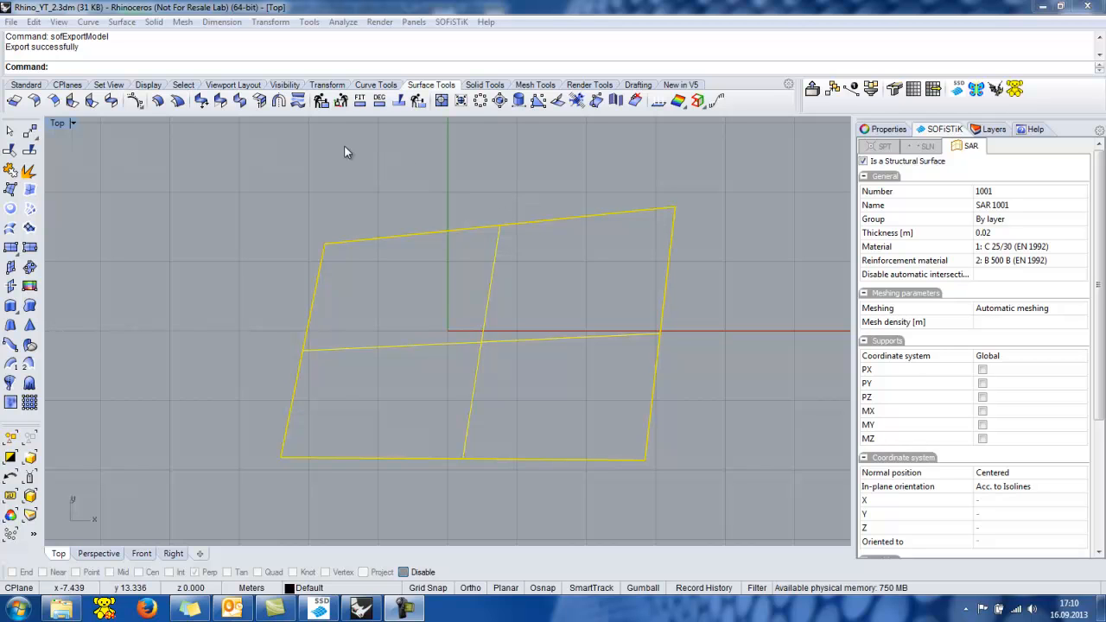
- Warp the surface by raising one corner control point in the four-view layout
left_click(60, 123)
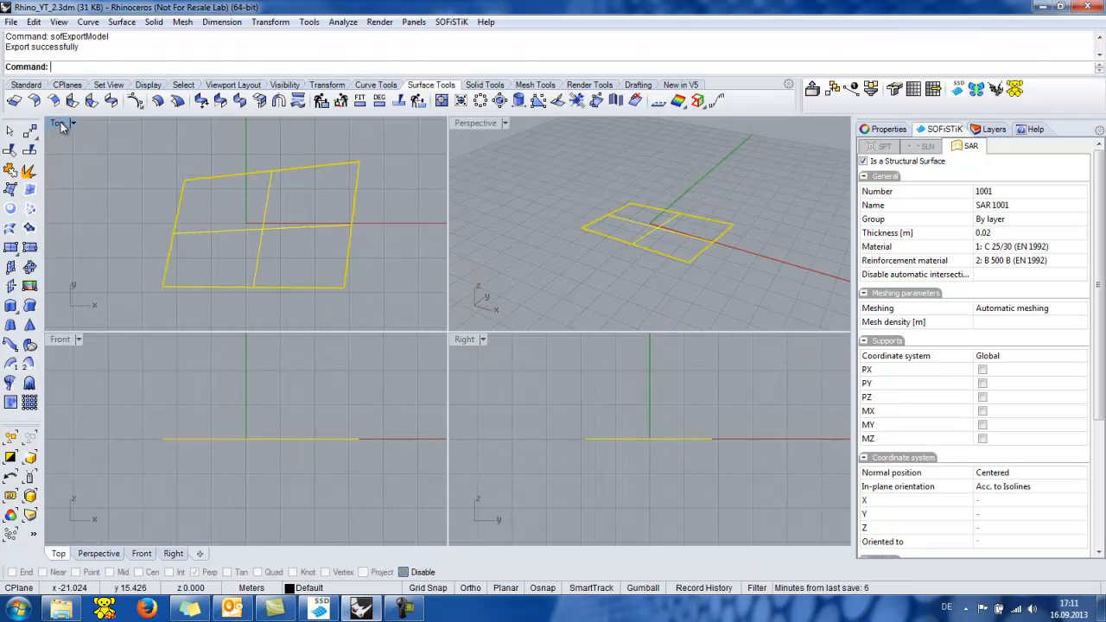
left_click(26, 84)
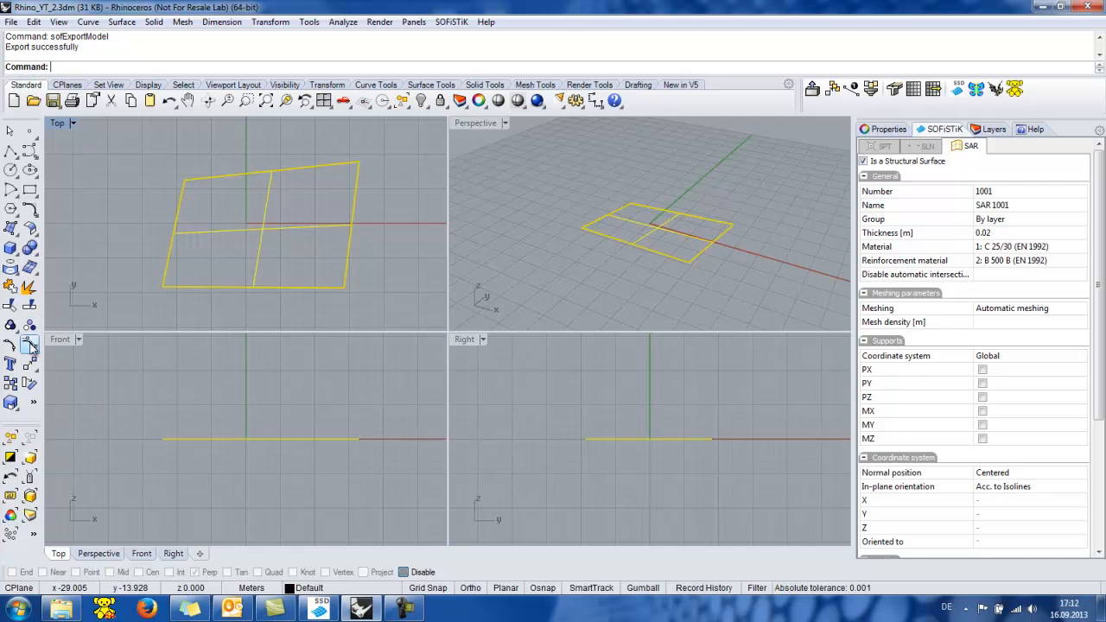
key("ctrl+z")
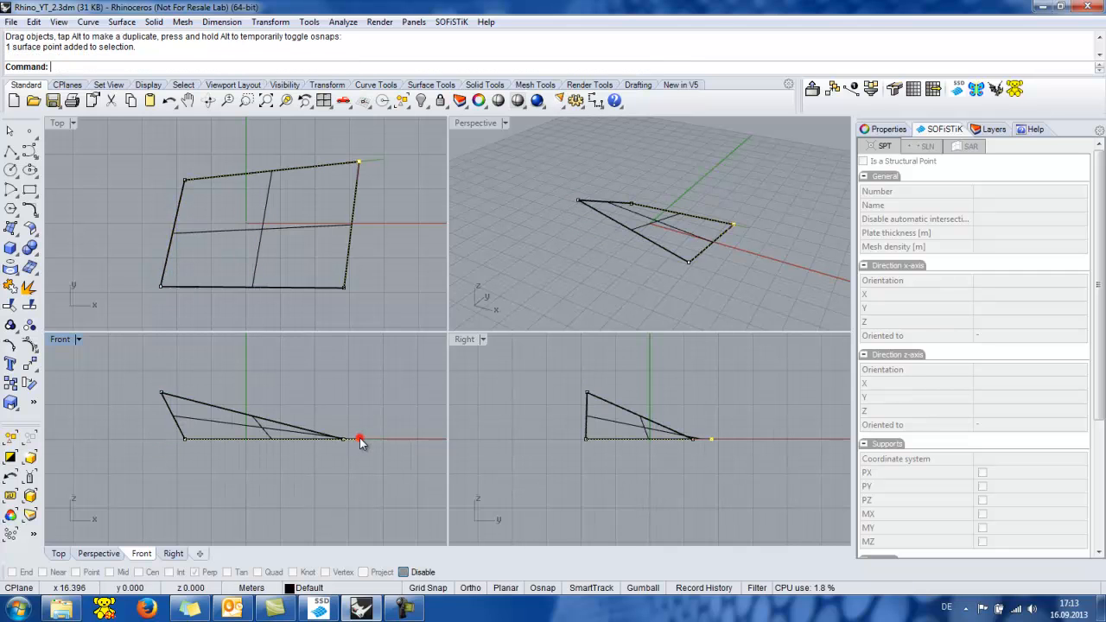
left_click_drag(358, 439, 359, 398)
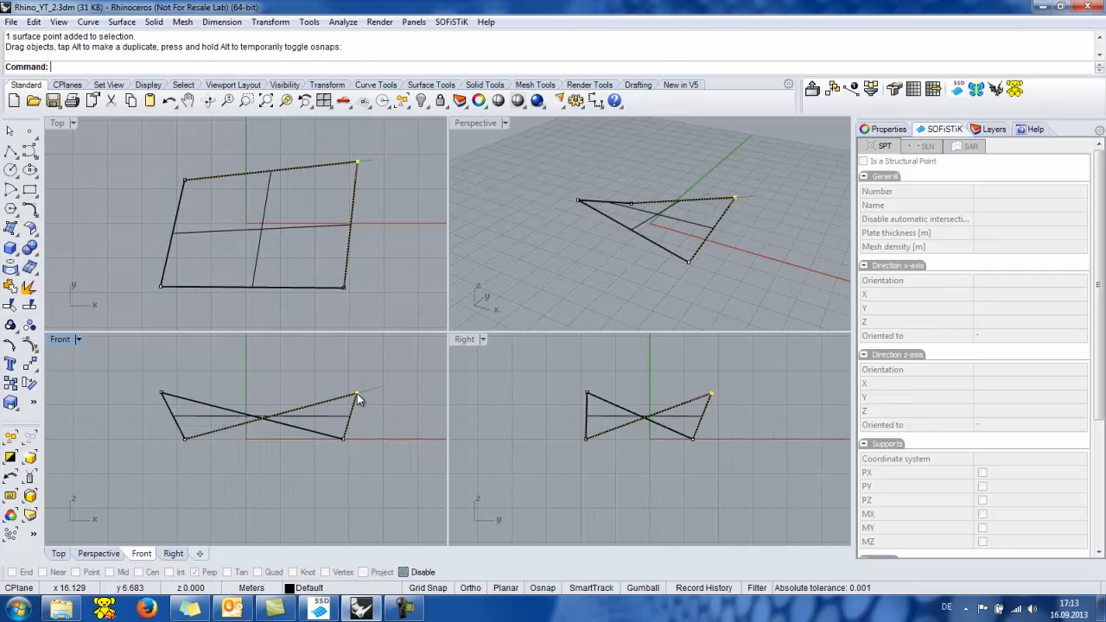
left_click(813, 89)
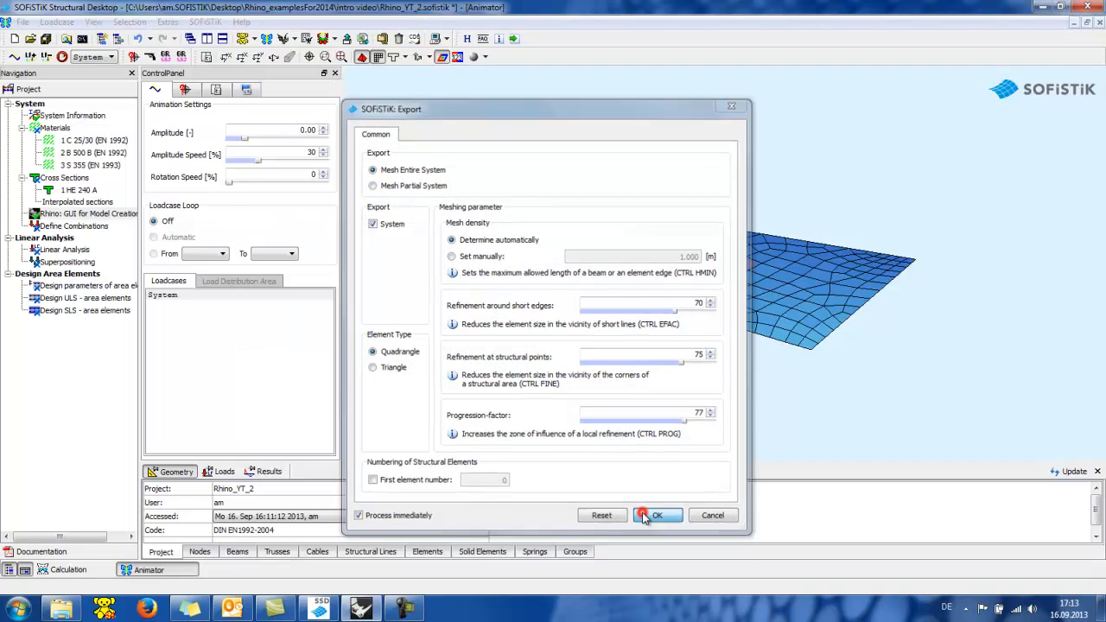
- Export and mesh the entire warped system, then orbit the twisted plate mesh
left_click(657, 515)
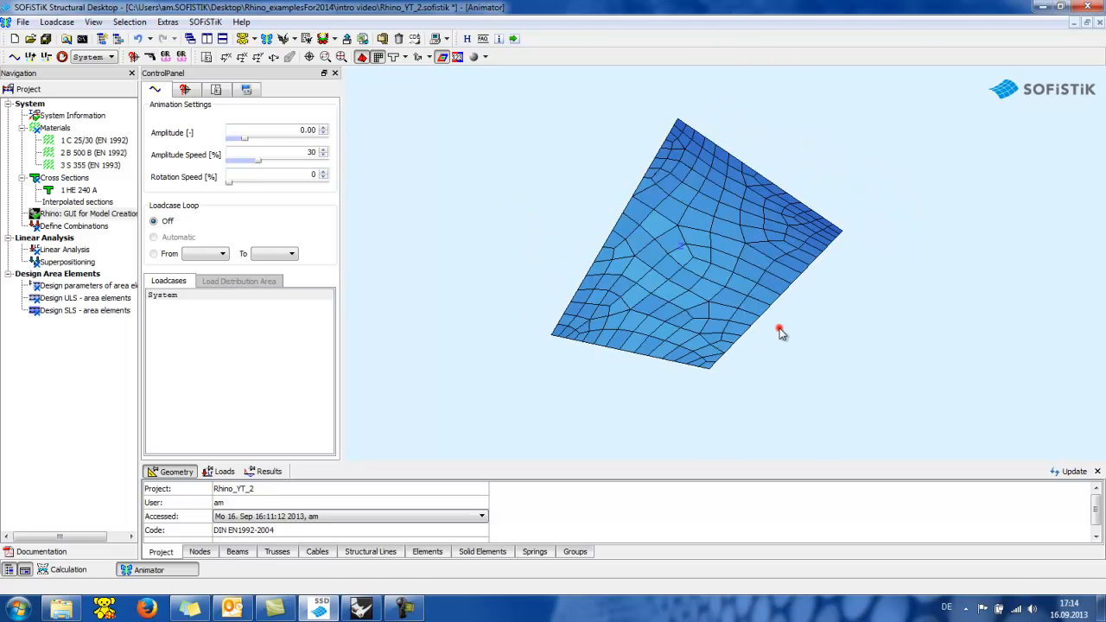
left_click_drag(780, 332, 712, 353)
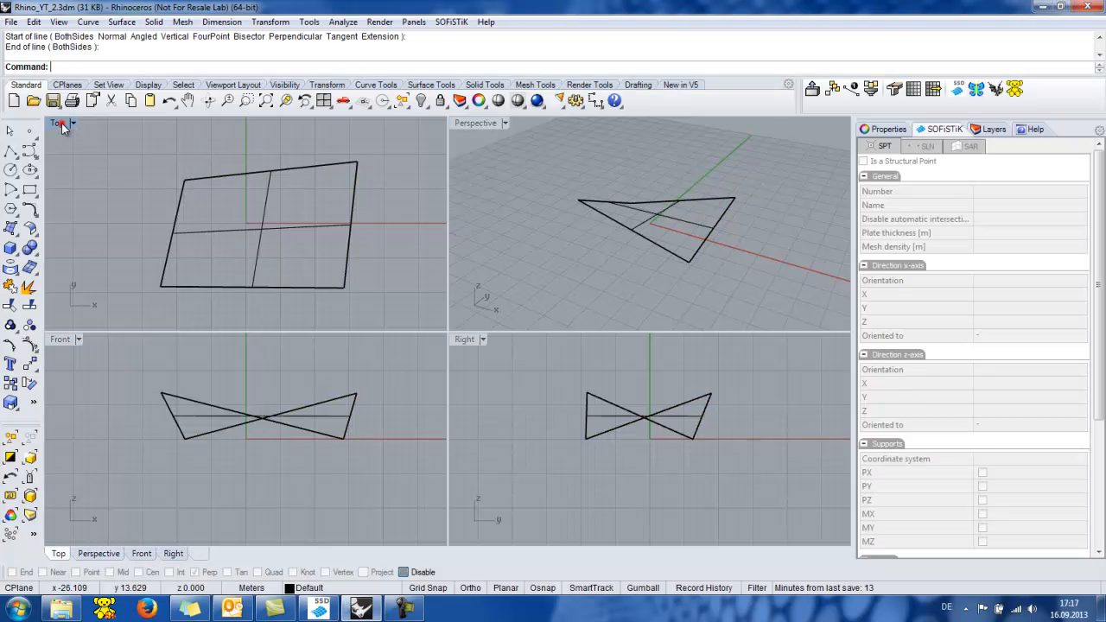
- Draw a straight line above the surface in the maximized Top view and select it
double_click(57, 123)
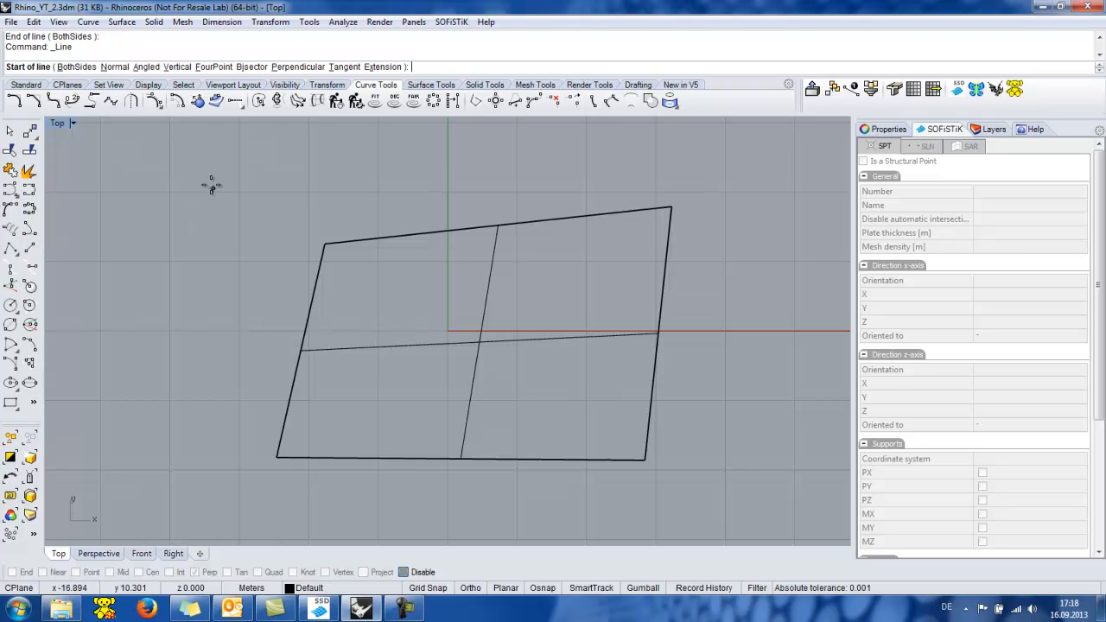
left_click(207, 176)
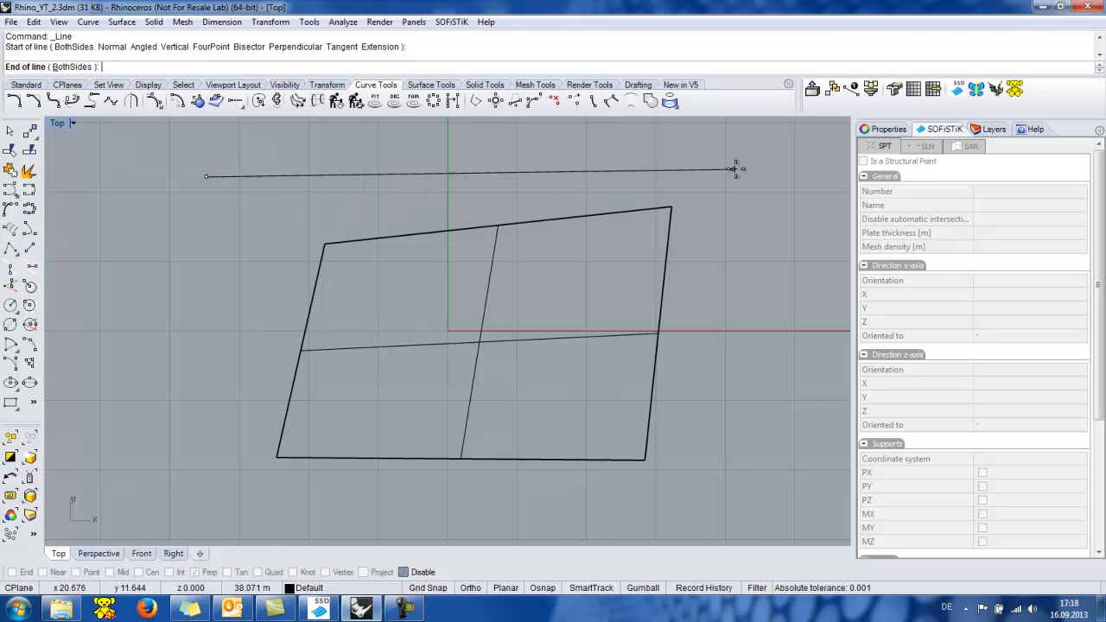
left_click(735, 168)
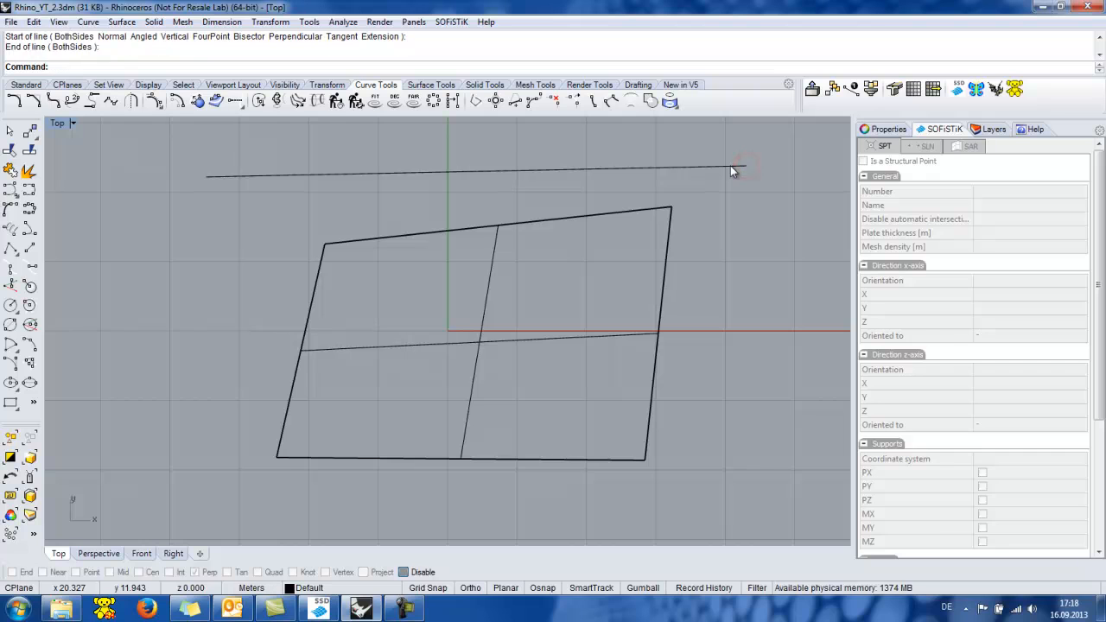
left_click(476, 176)
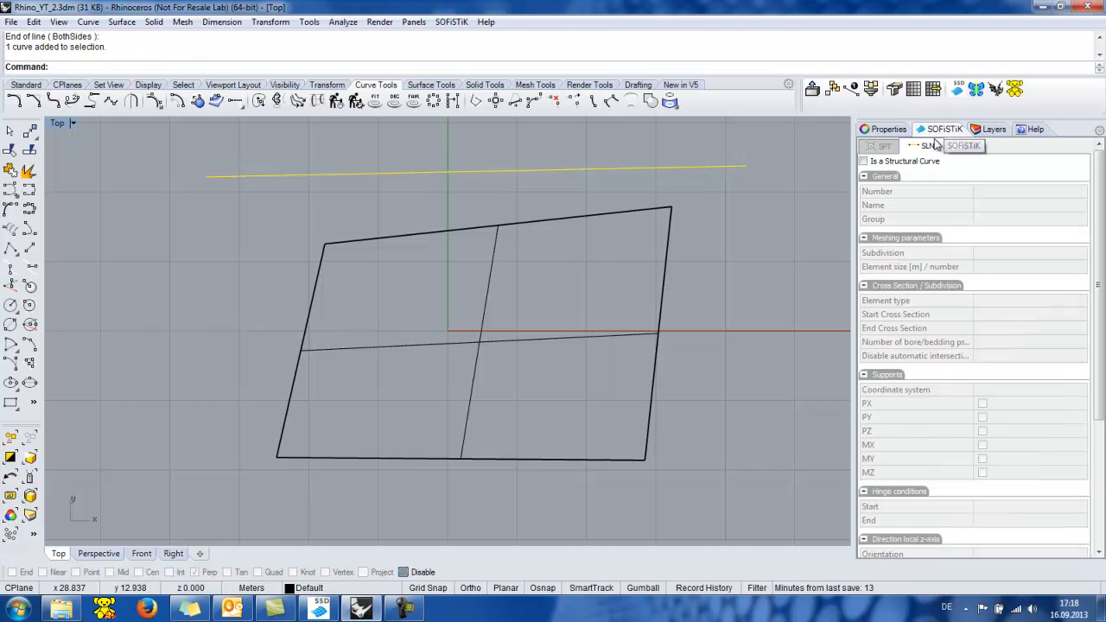
- Make the line structural curve SLN 1001, a centric beam with HE 240 A section
left_click(965, 145)
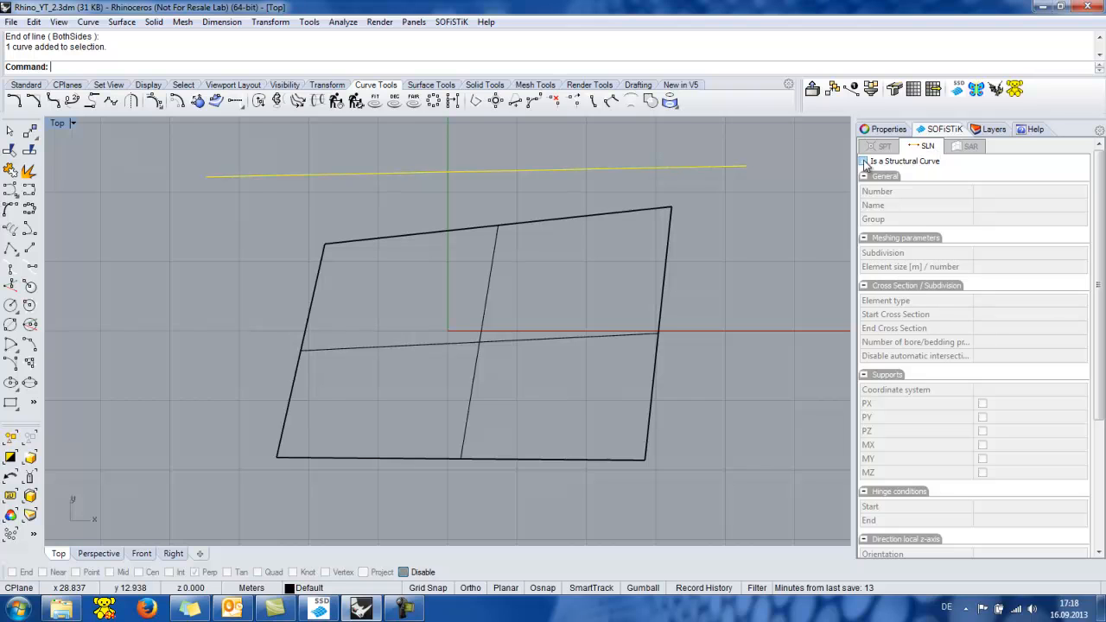
left_click(863, 162)
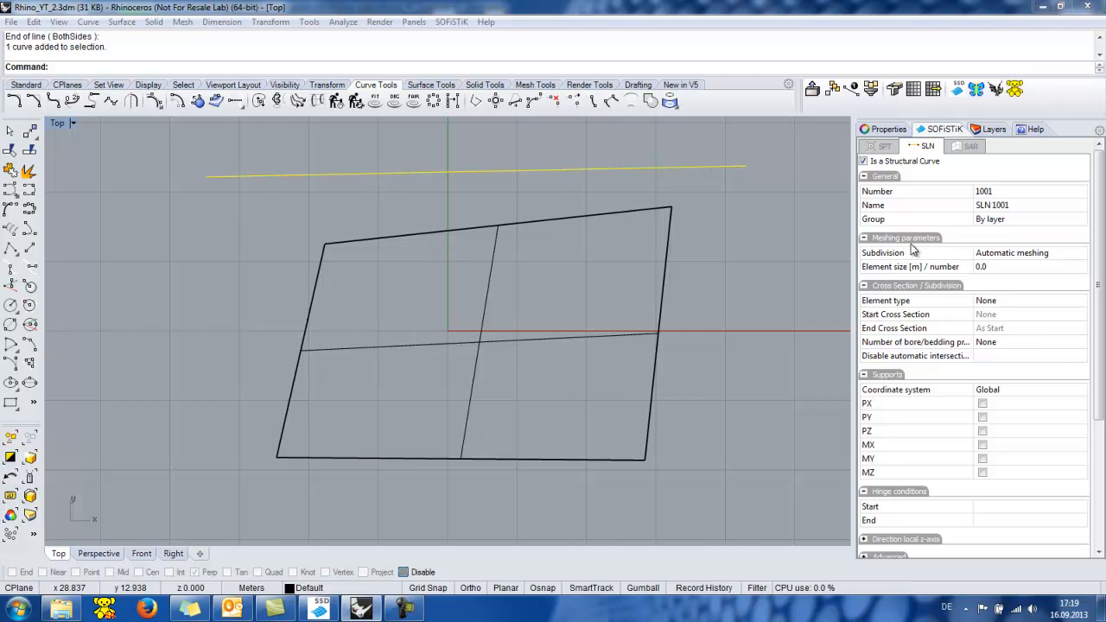
mouse_move(903, 384)
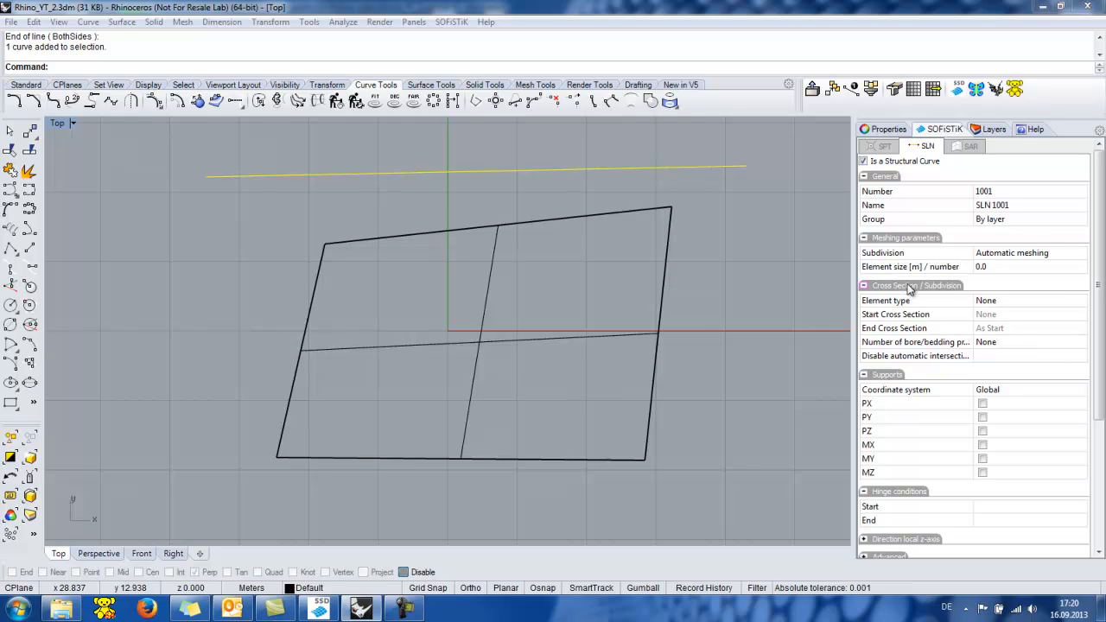
left_click(1029, 300)
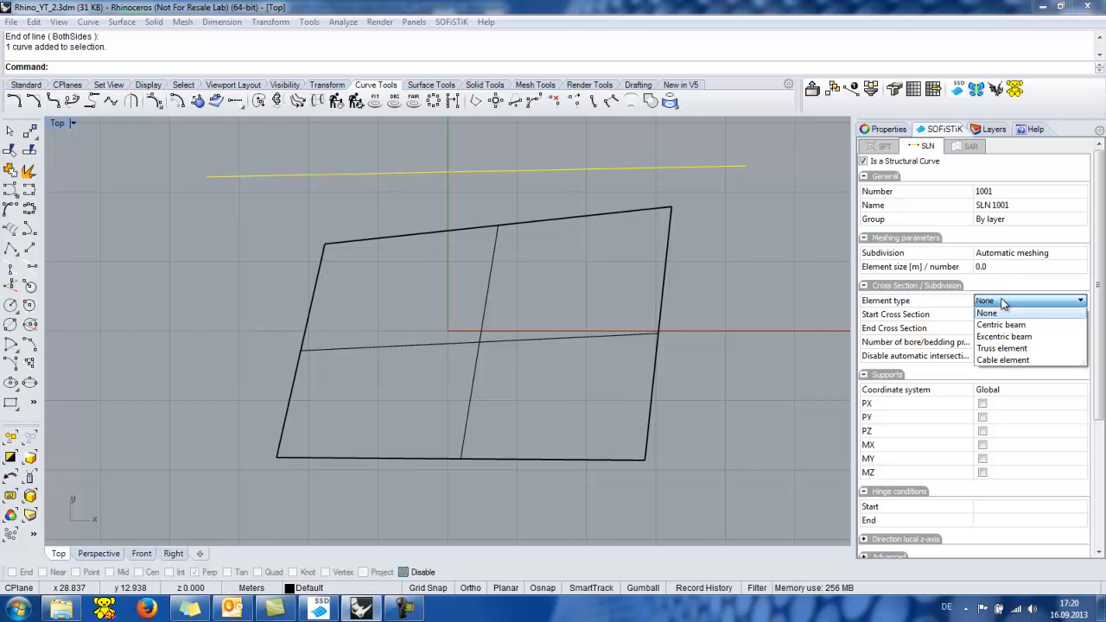
left_click(1001, 324)
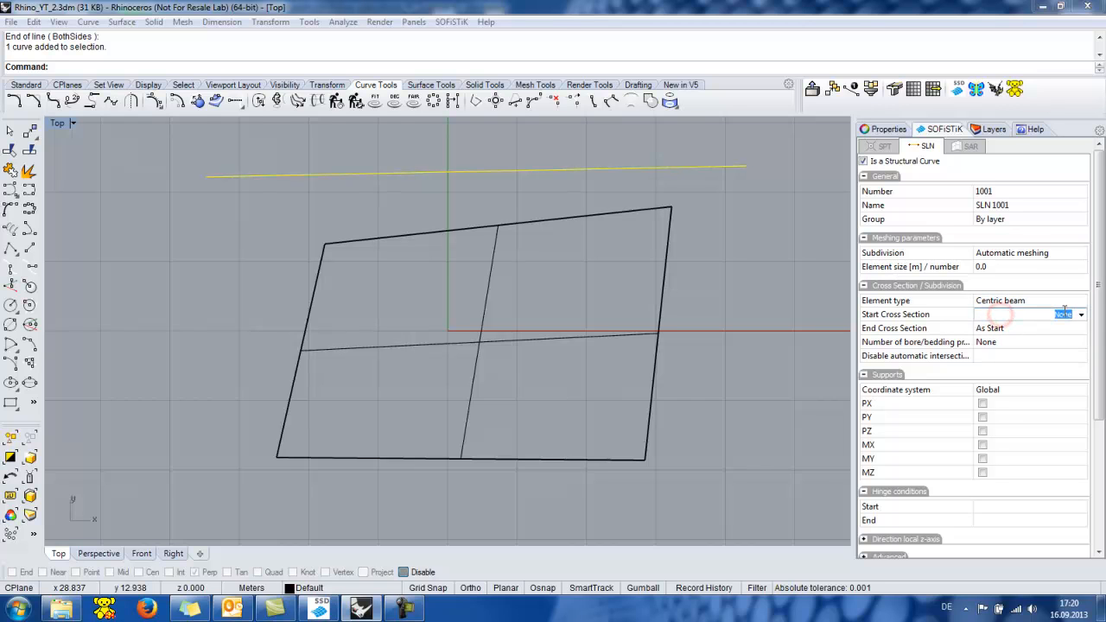
left_click(1081, 314)
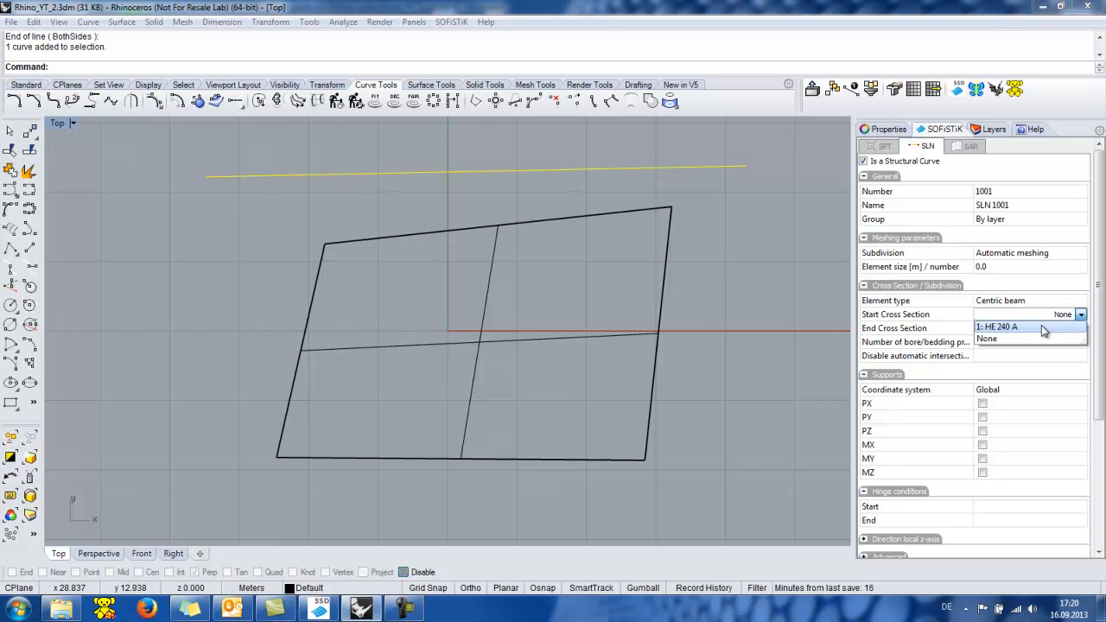
left_click(997, 327)
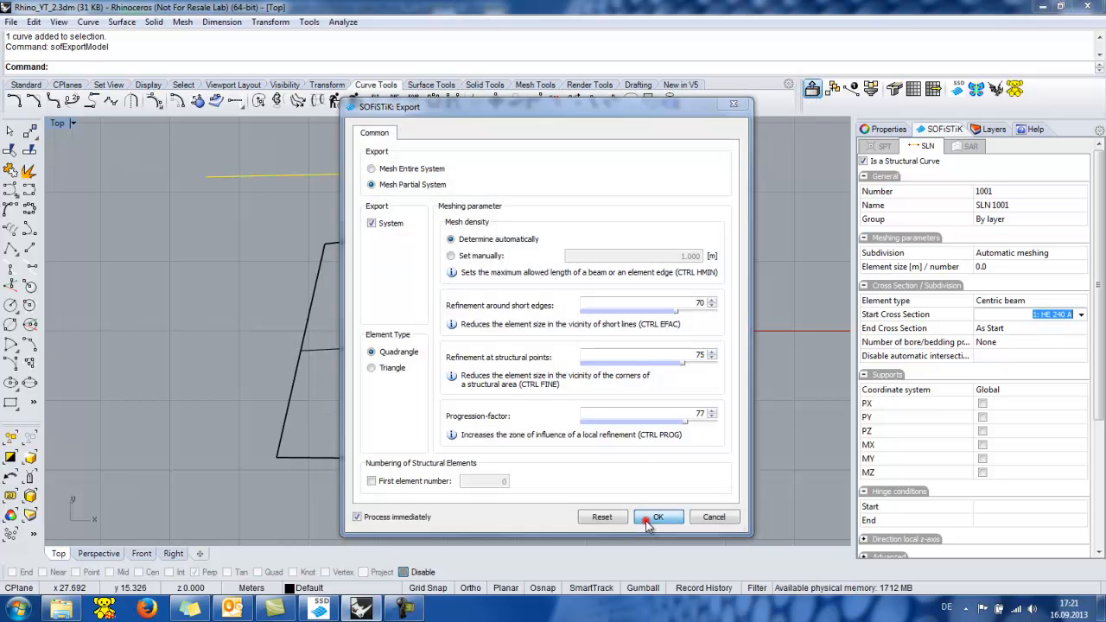
- Confirm the SOFiSTiK export with Mesh Partial System selected
left_click(657, 517)
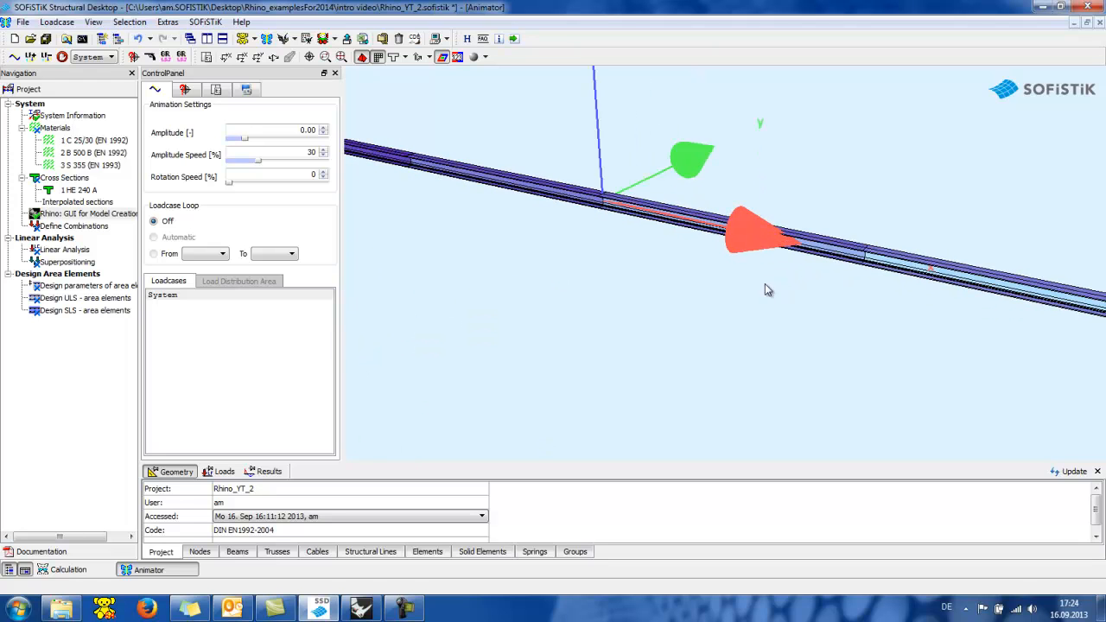
mouse_move(832, 275)
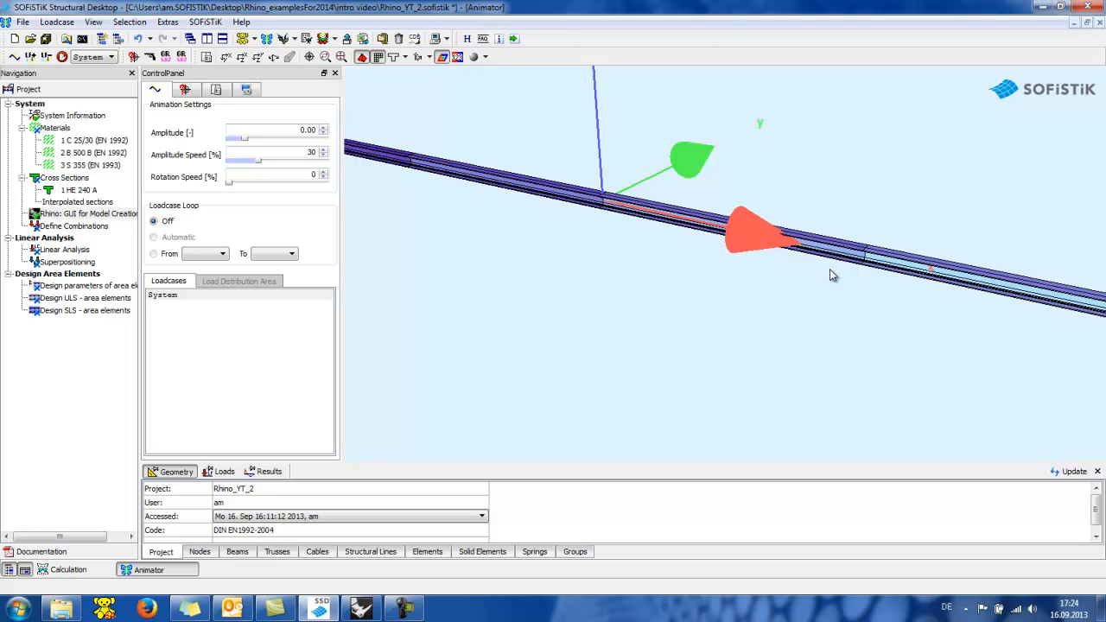
mouse_move(493, 462)
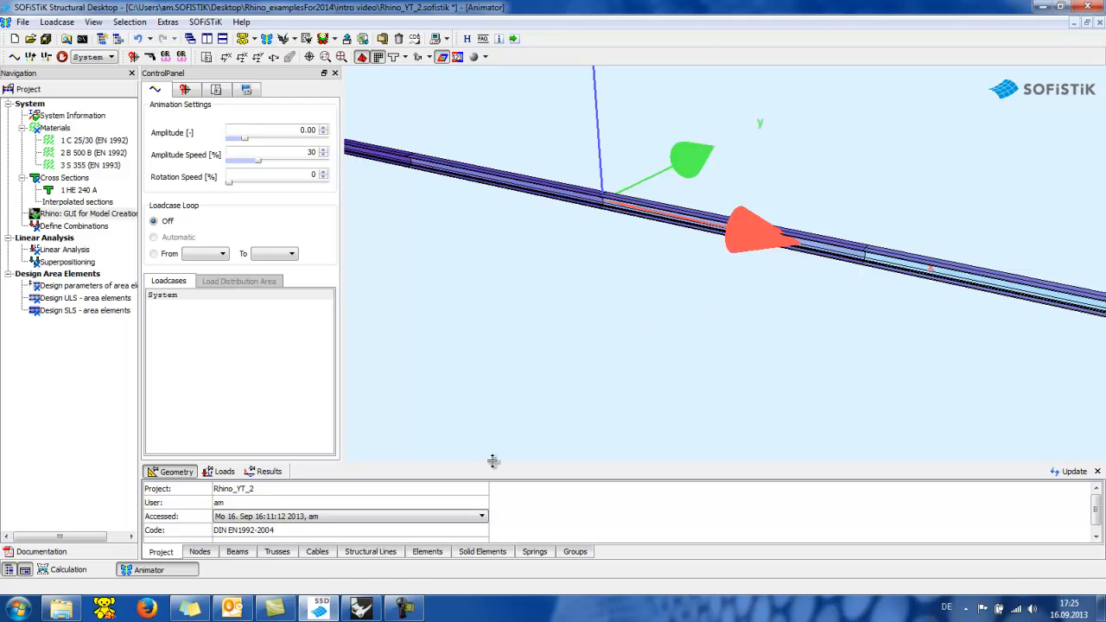
mouse_move(367, 596)
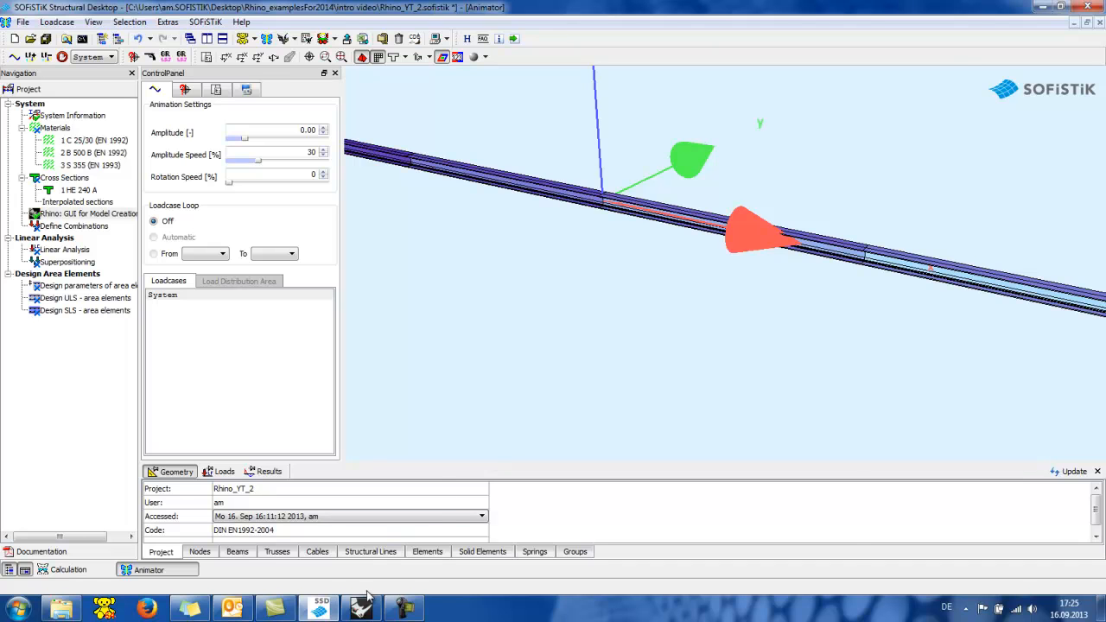
- After checking the HE 240 A beam in SOFiSTiK, switch back to Rhino
left_click(361, 608)
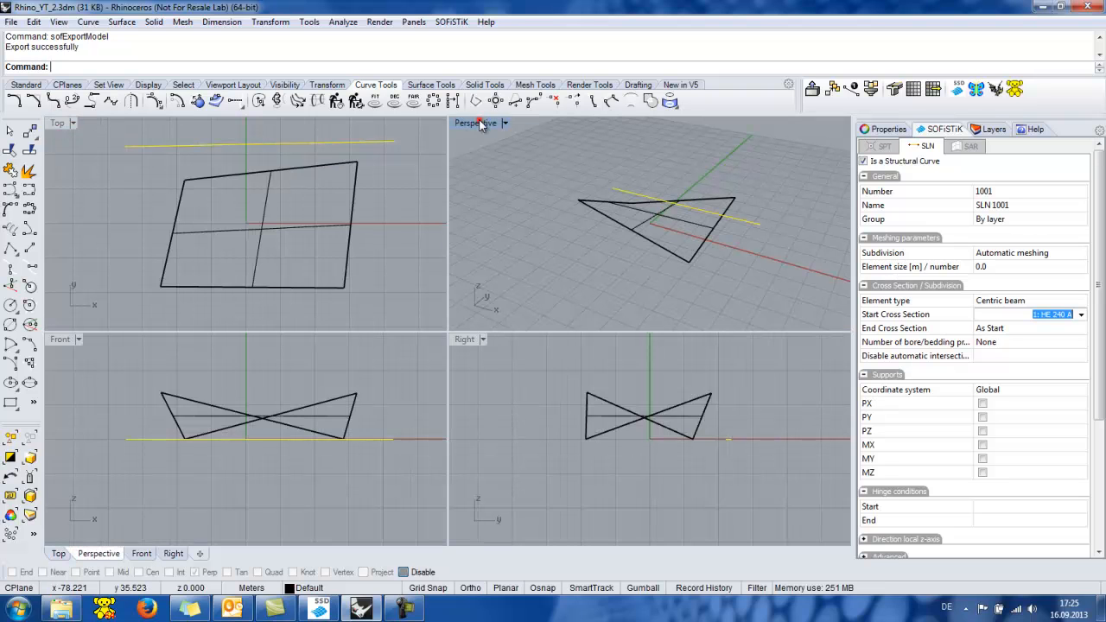
- Maximize the Perspective viewport and set it to Shaded display mode
left_click(480, 123)
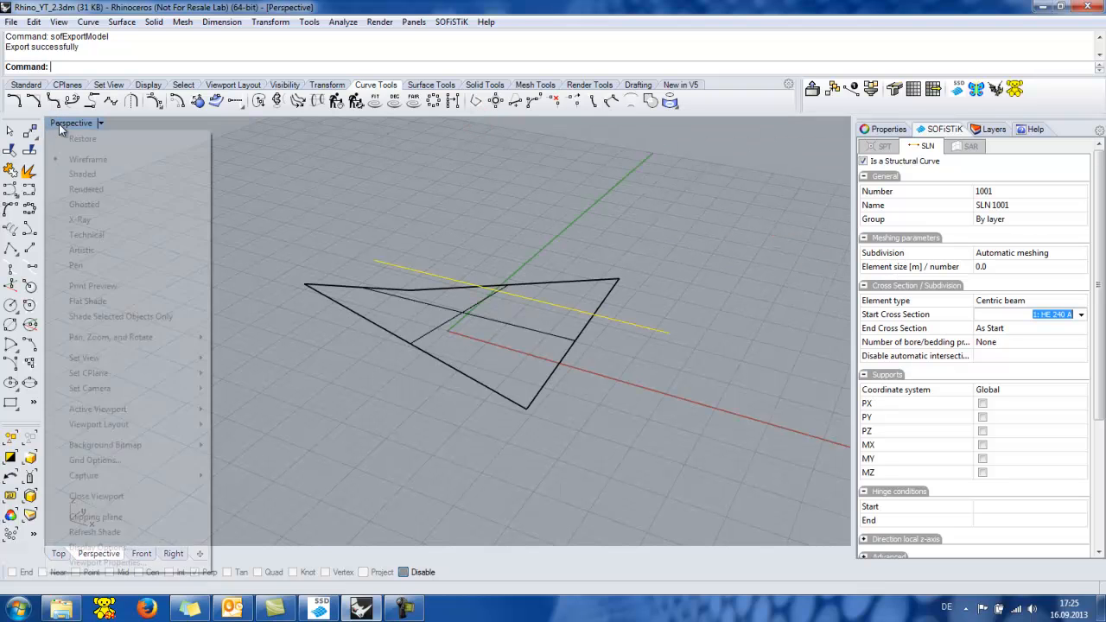
left_click(82, 174)
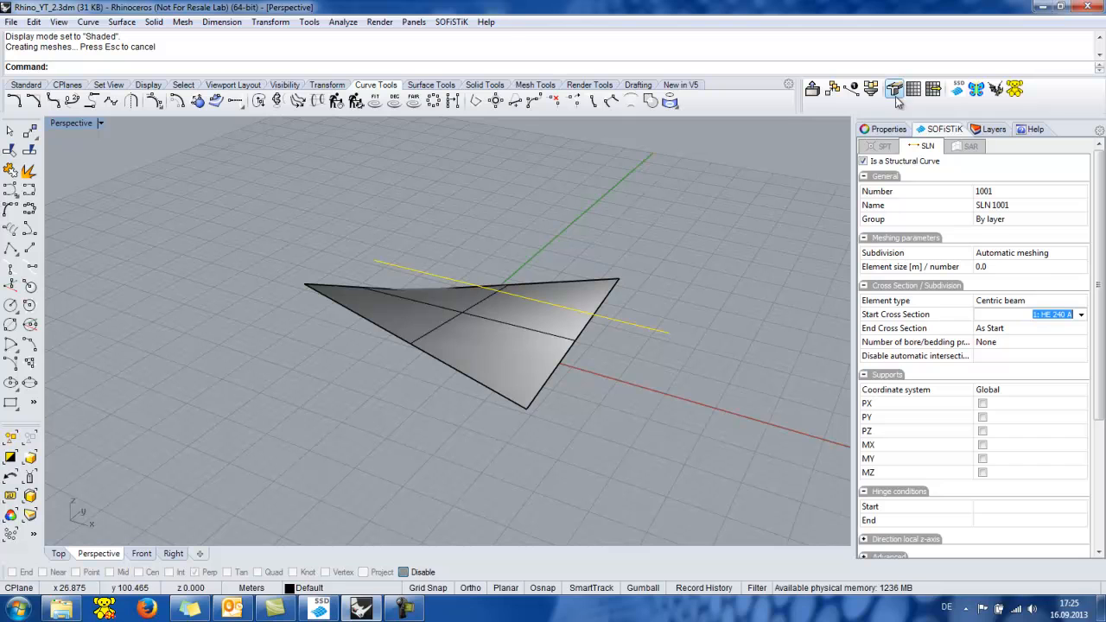
mouse_move(896, 89)
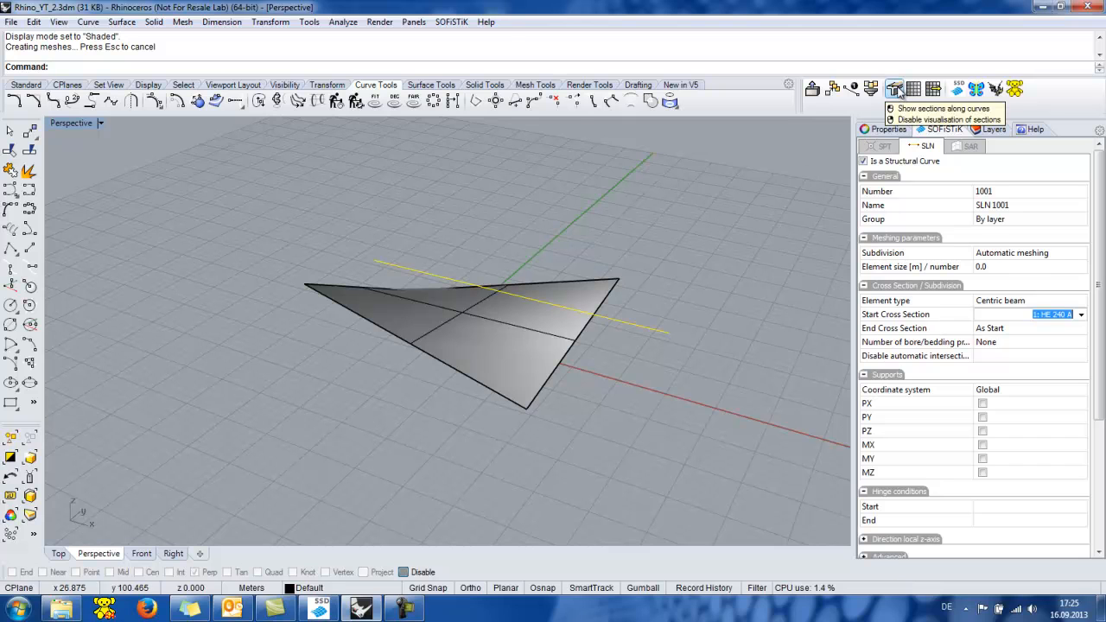
- Show the surface's quadrilateral mesh from the SOFiSTiK toolbar and orbit the Perspective view
left_click(896, 89)
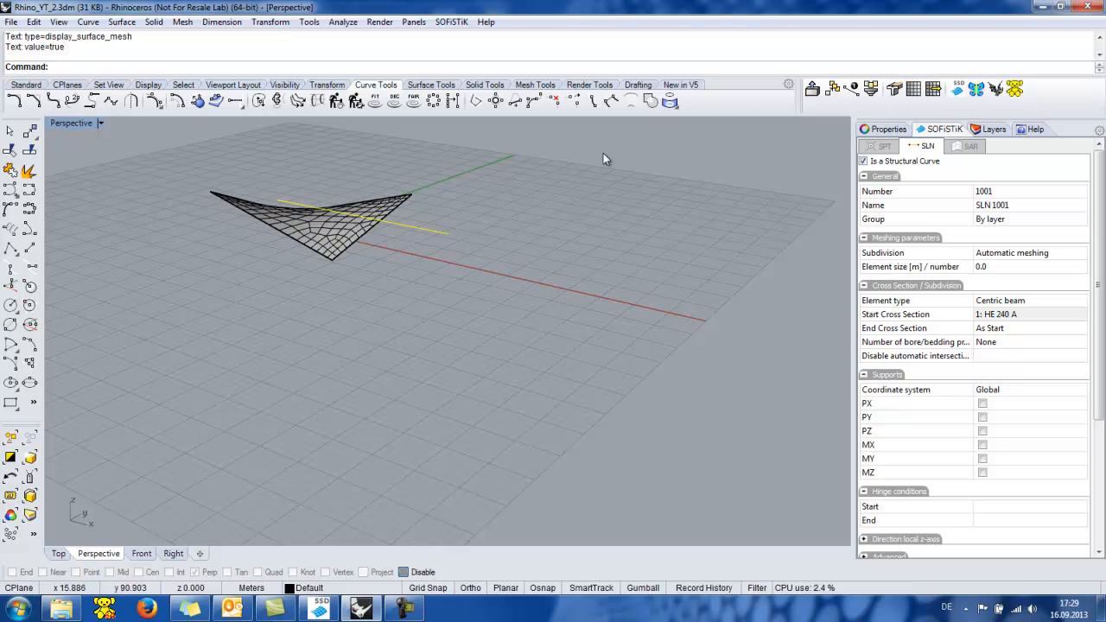
left_click_drag(605, 158, 440, 305)
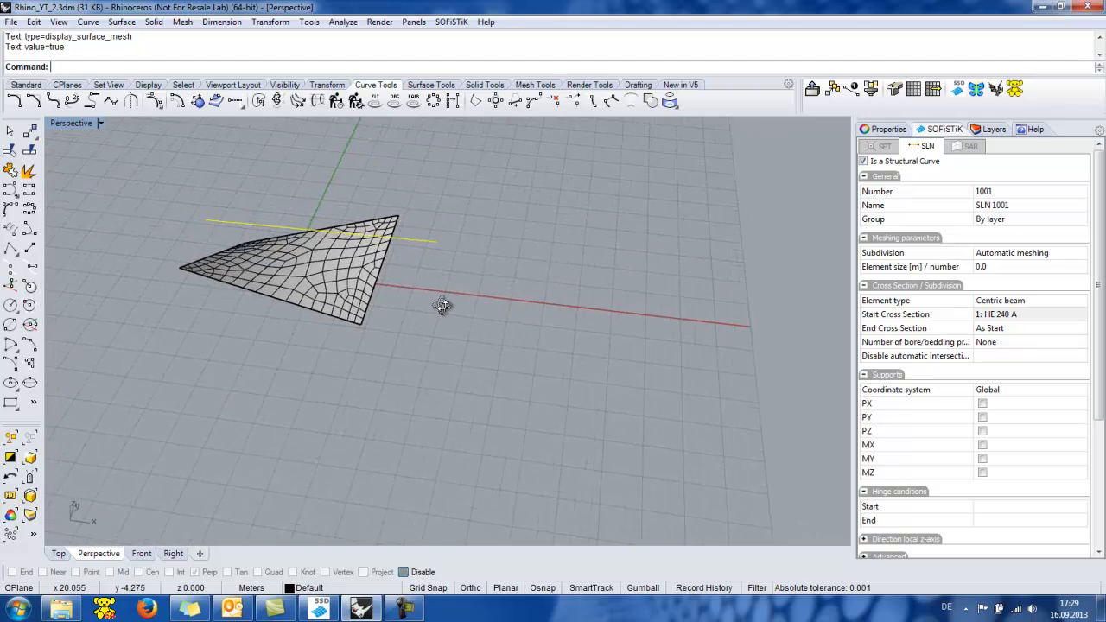